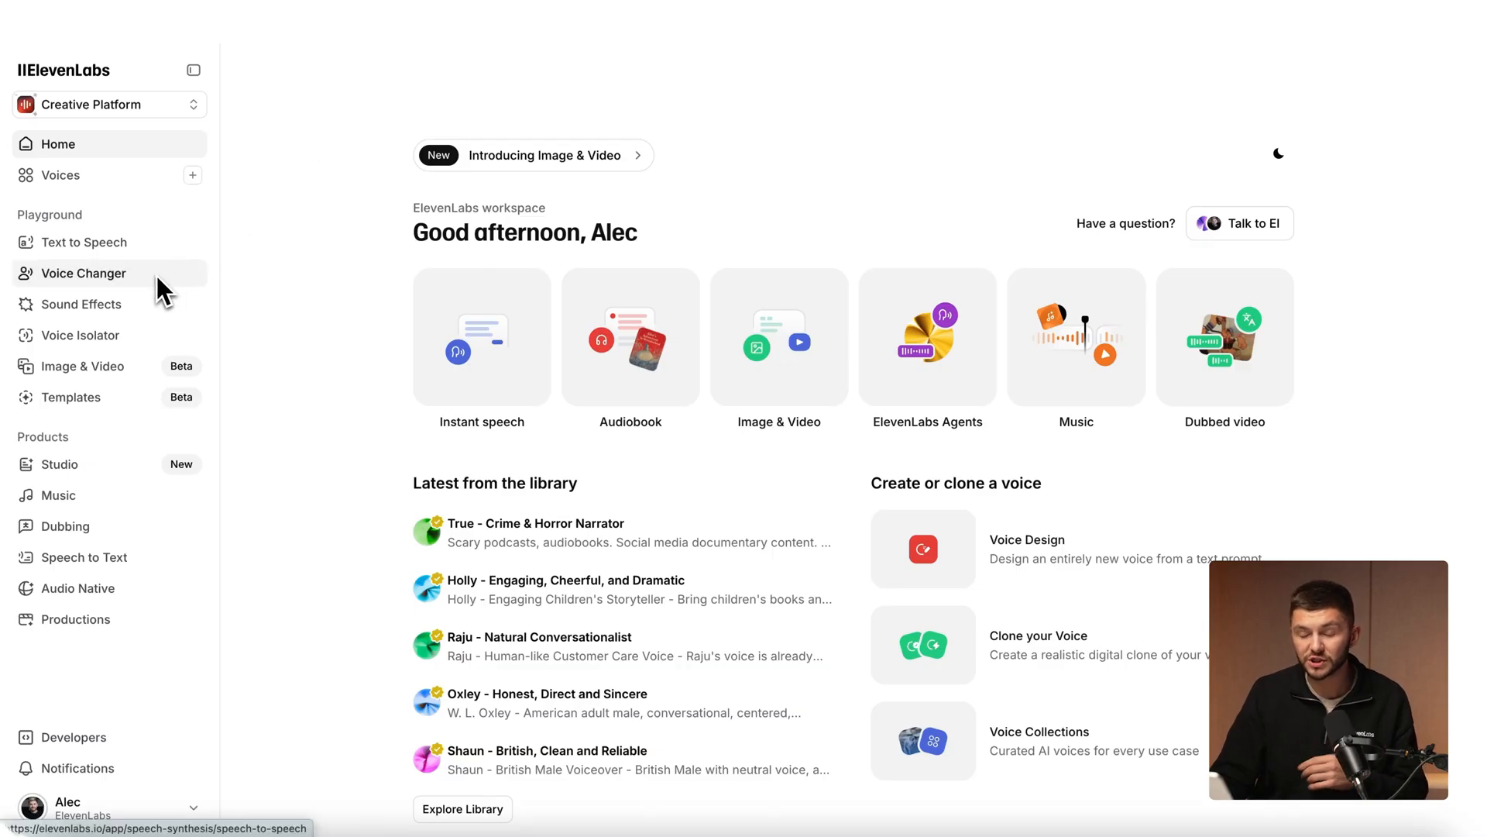
mouse_move(58, 463)
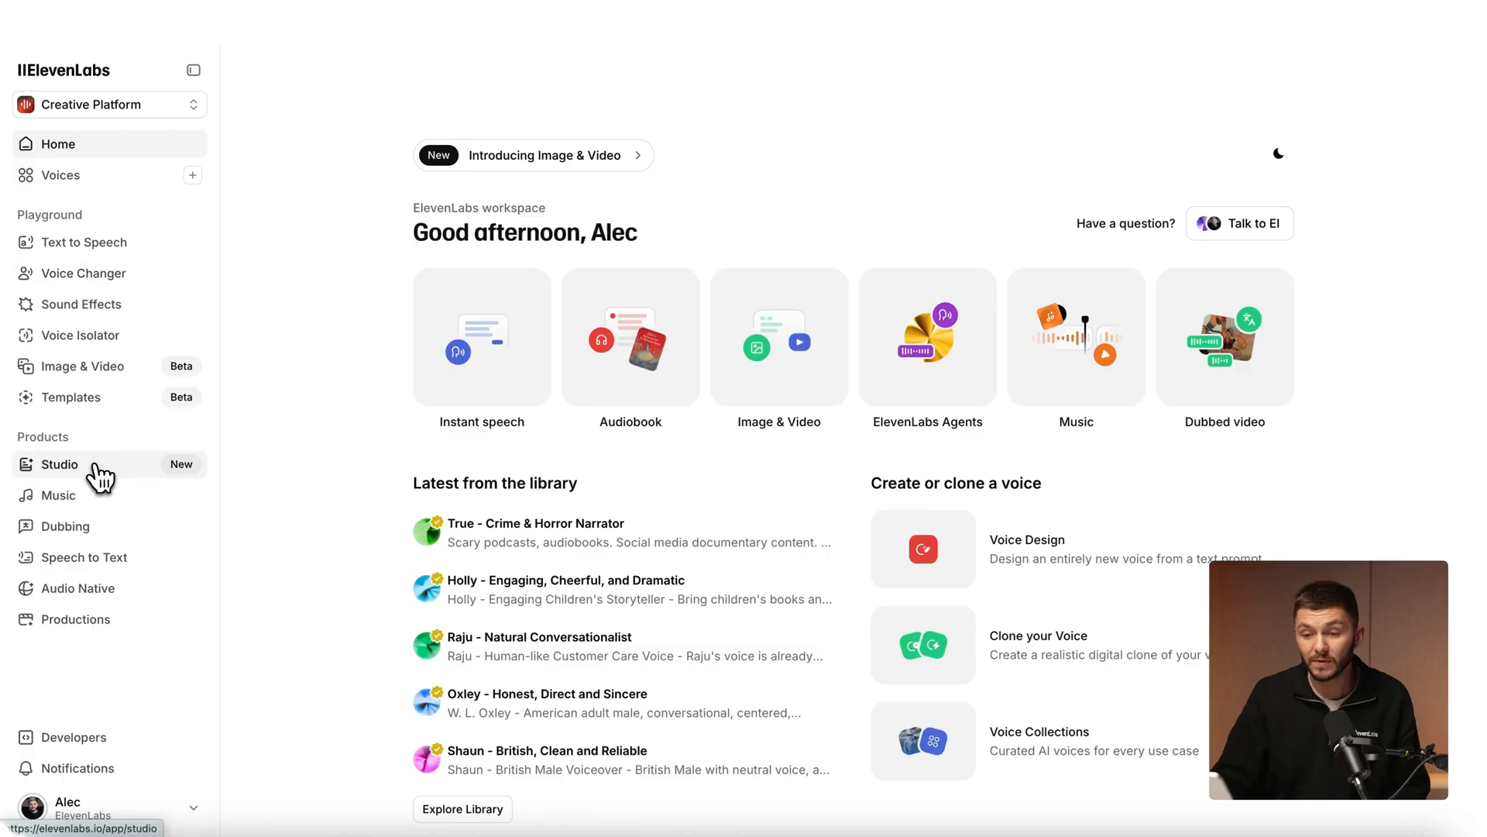
Create a new blank Video project from the Studio projects area.
click(60, 463)
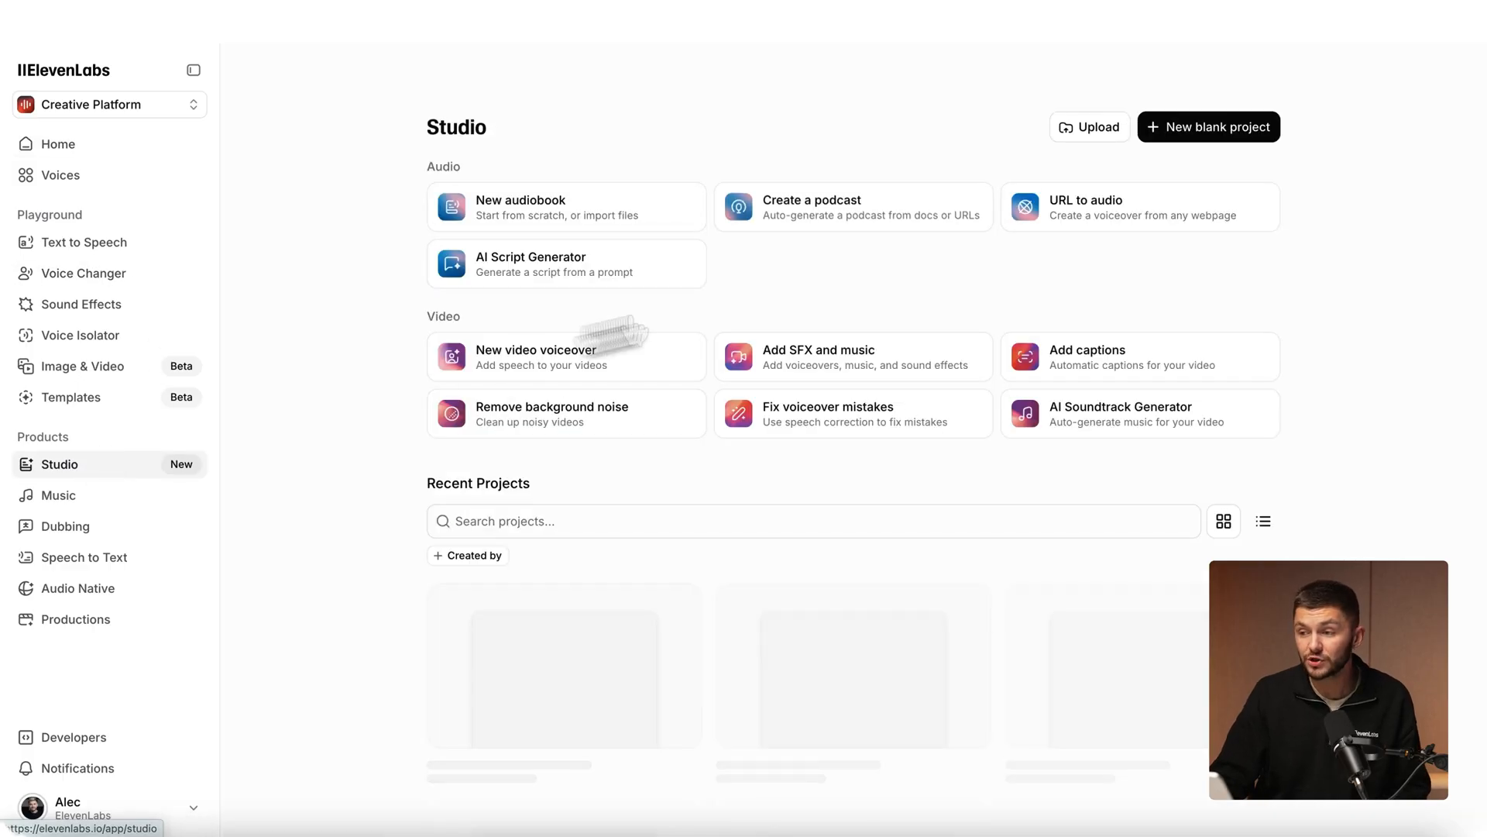
click(1208, 126)
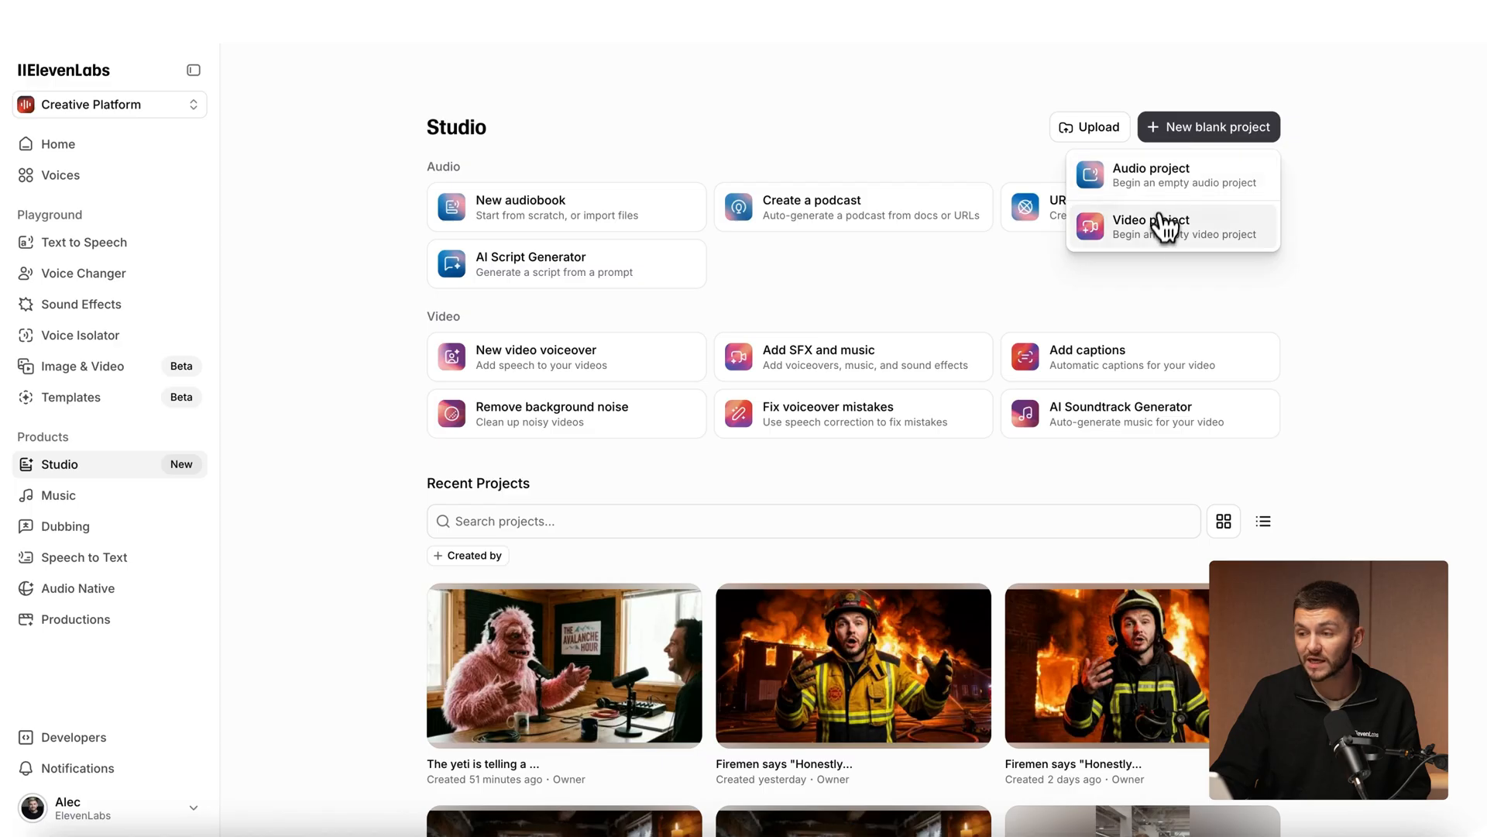
click(1151, 228)
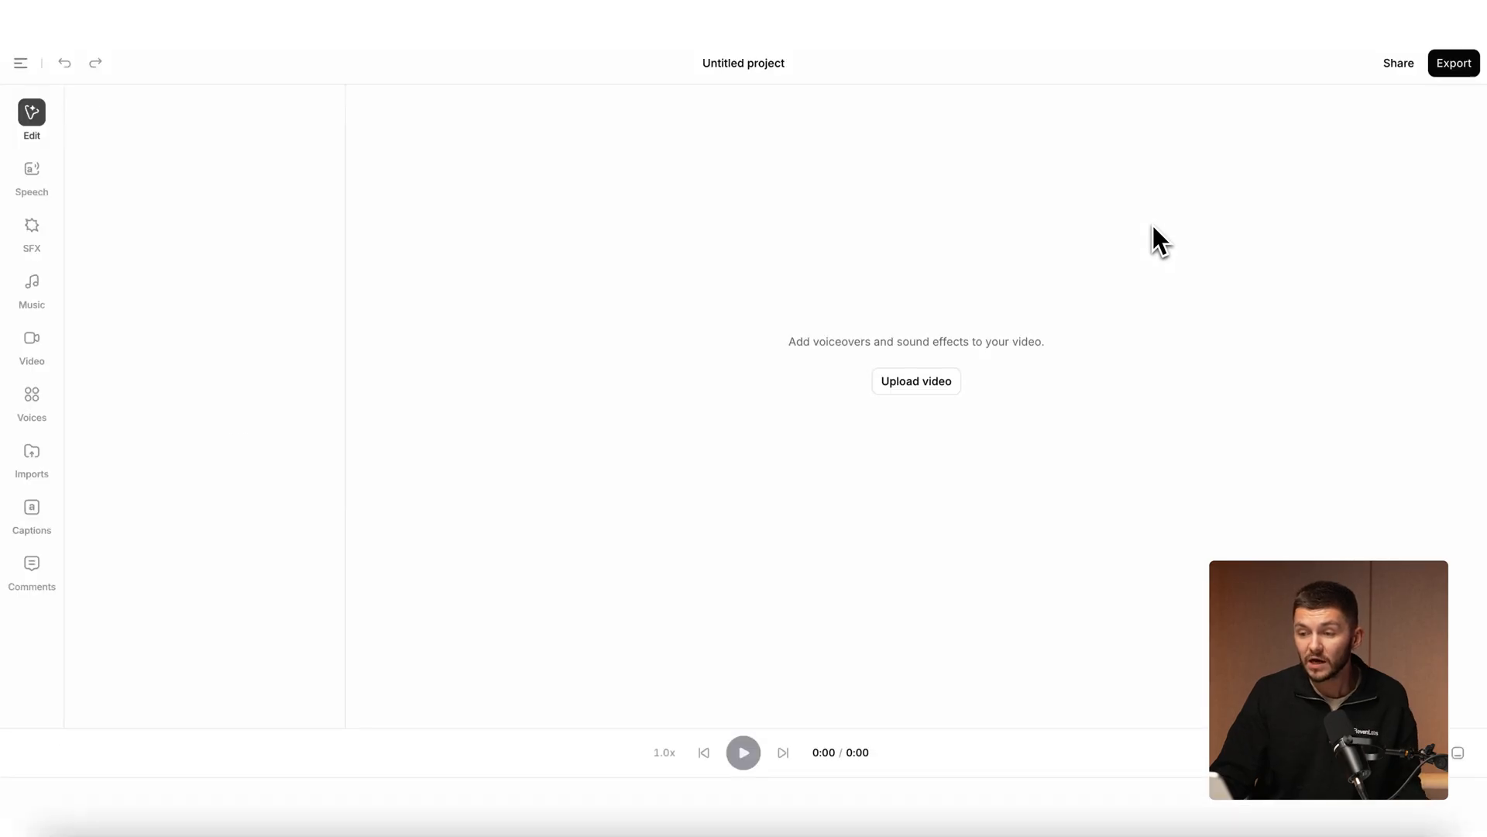
Upload the 10-second yeti radio-host video file into the project timeline.
click(915, 381)
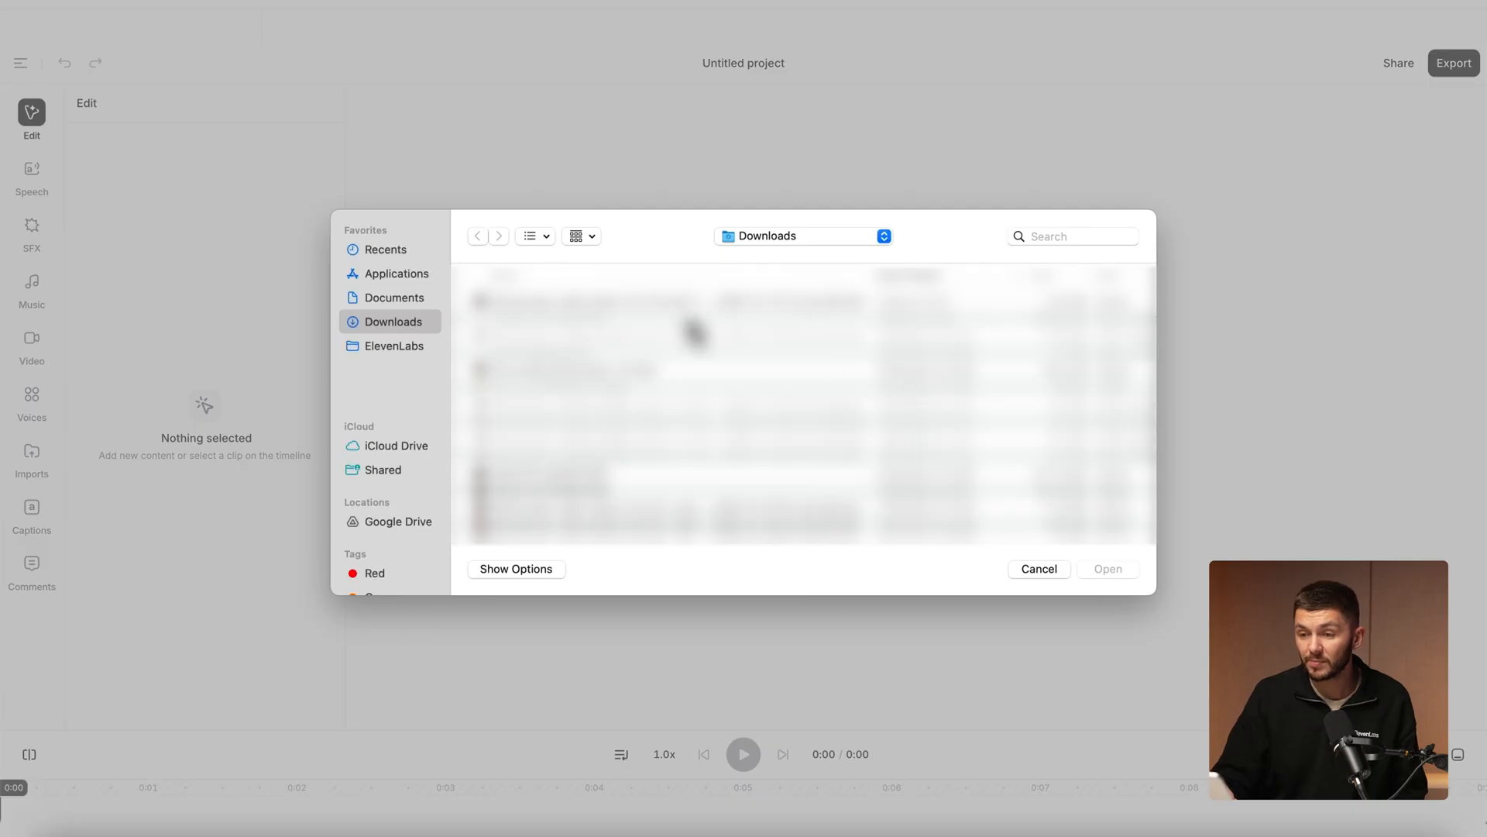
click(1107, 569)
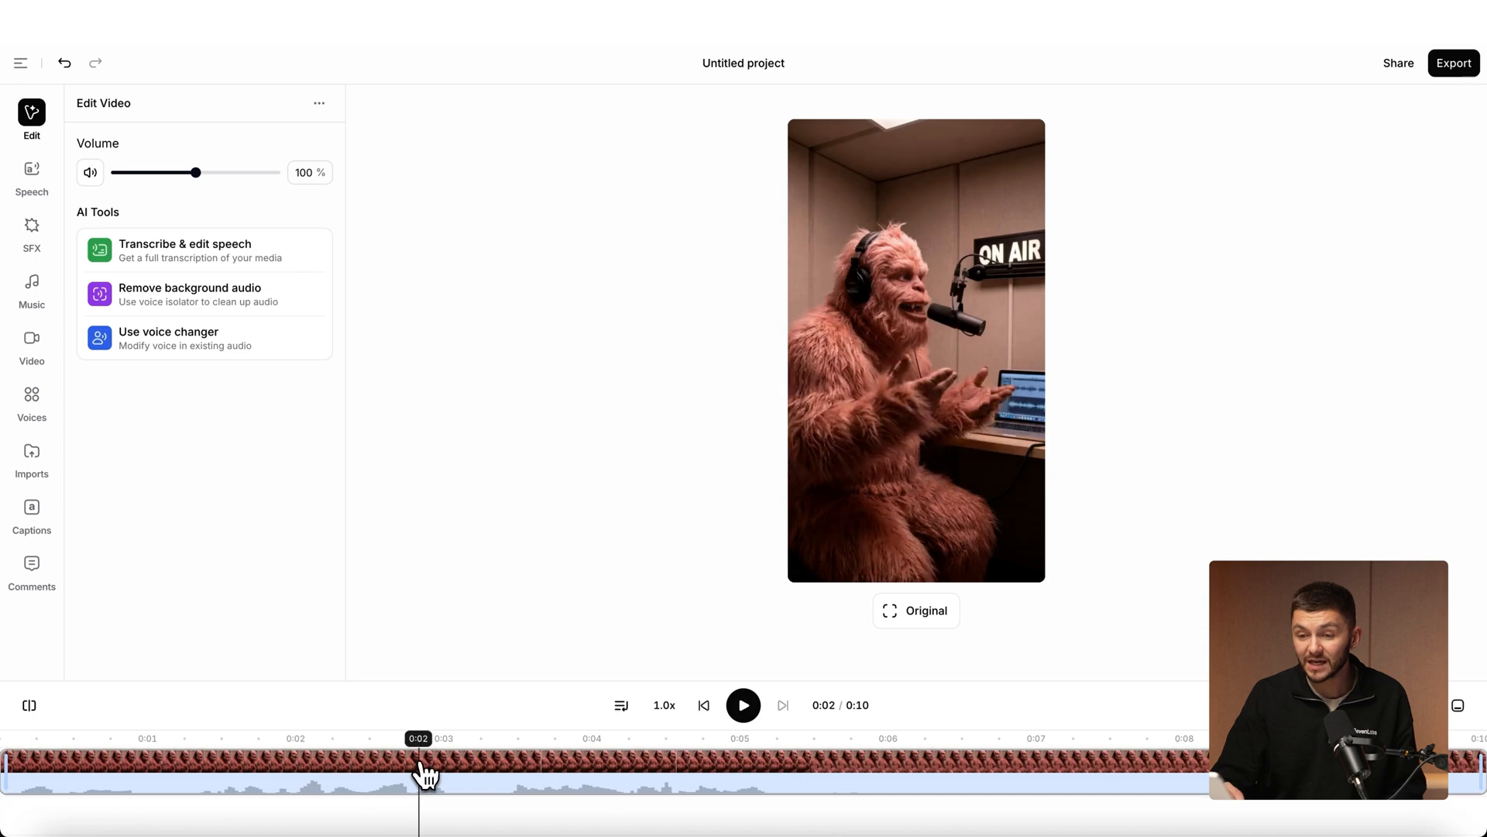
mouse_move(184, 338)
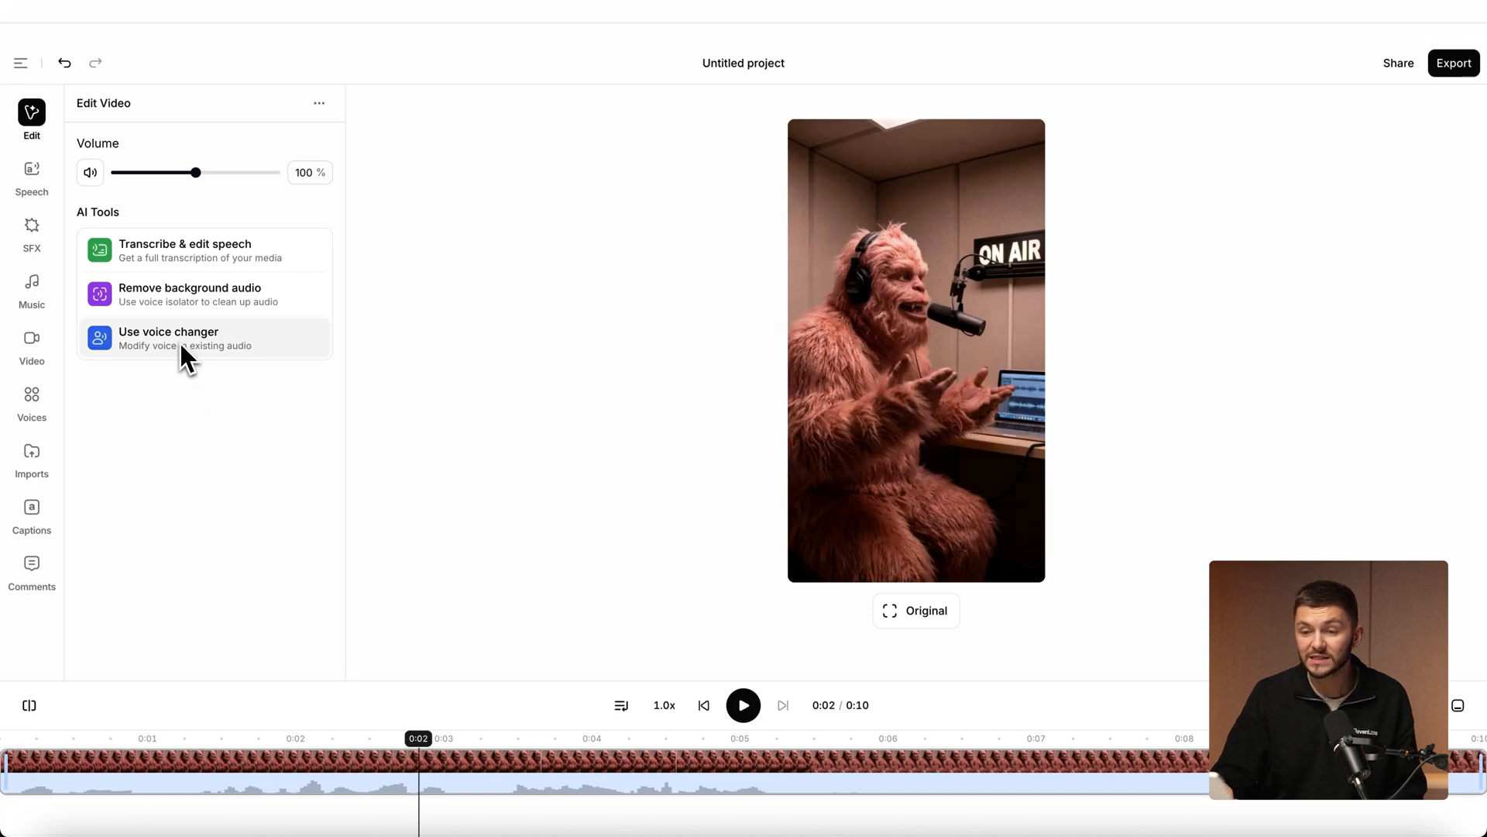
click(168, 338)
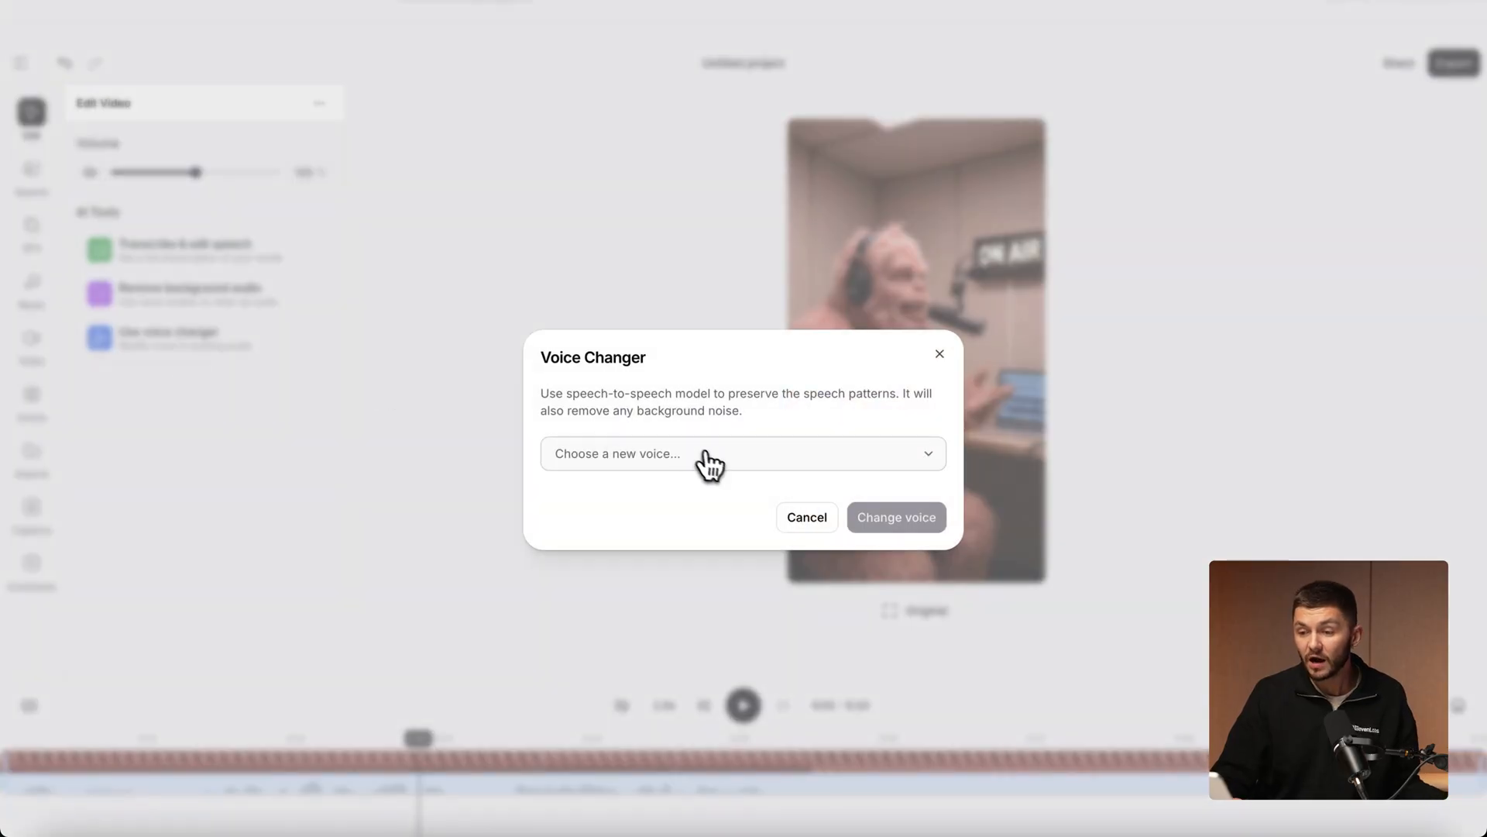
click(742, 452)
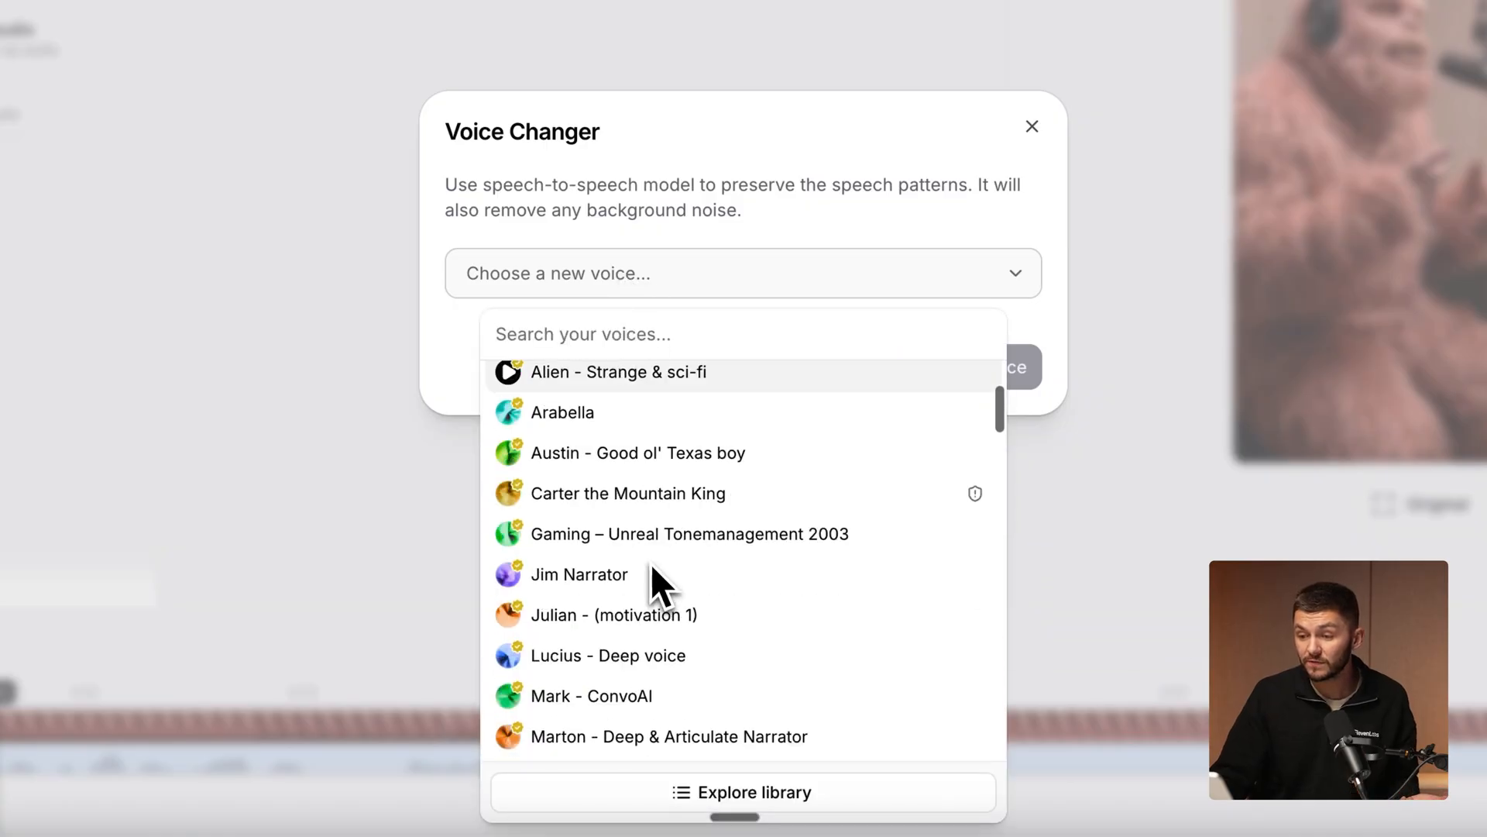
scroll(down, 3)
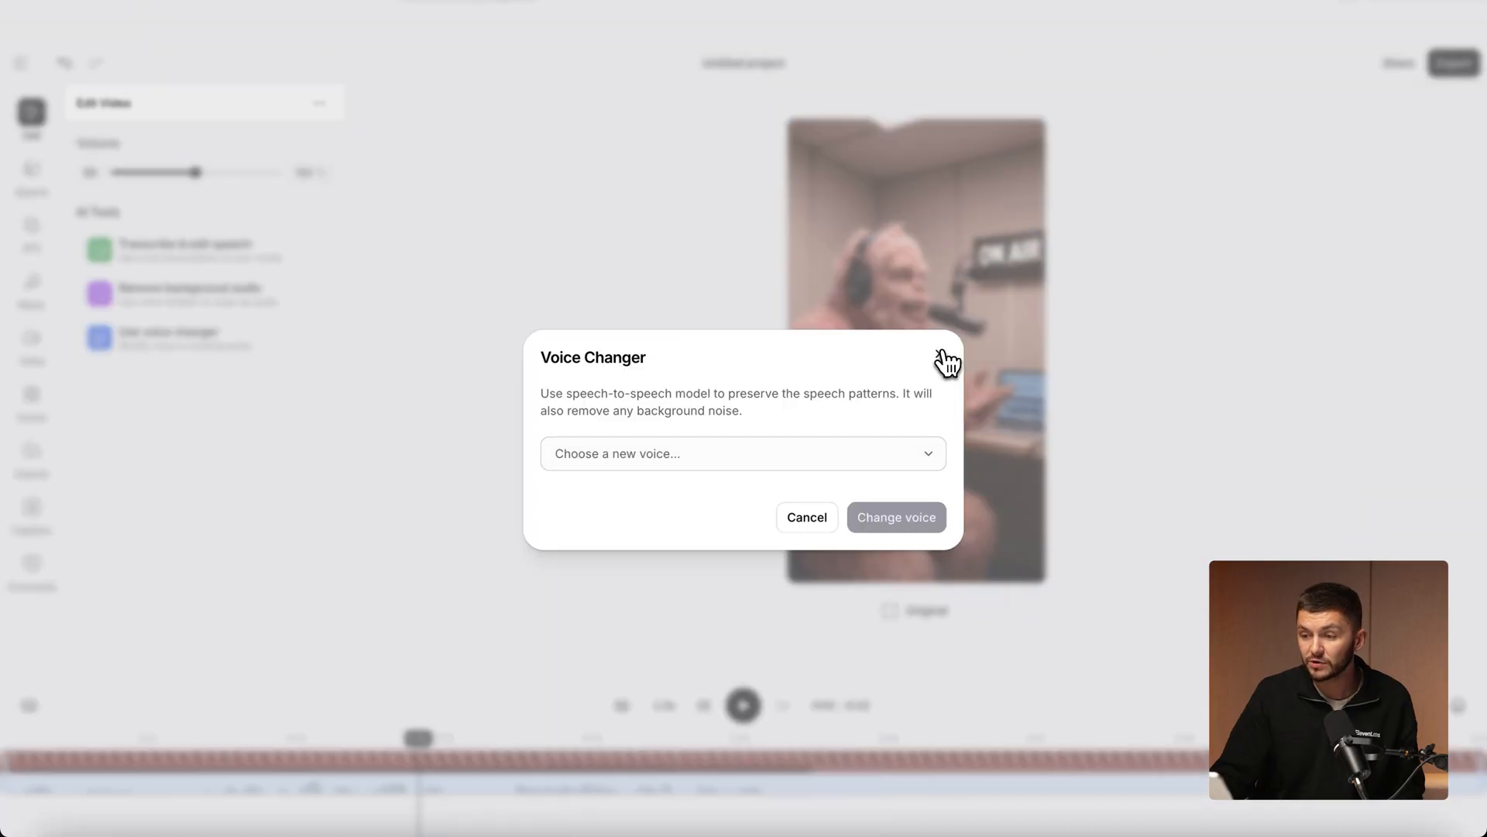
click(805, 517)
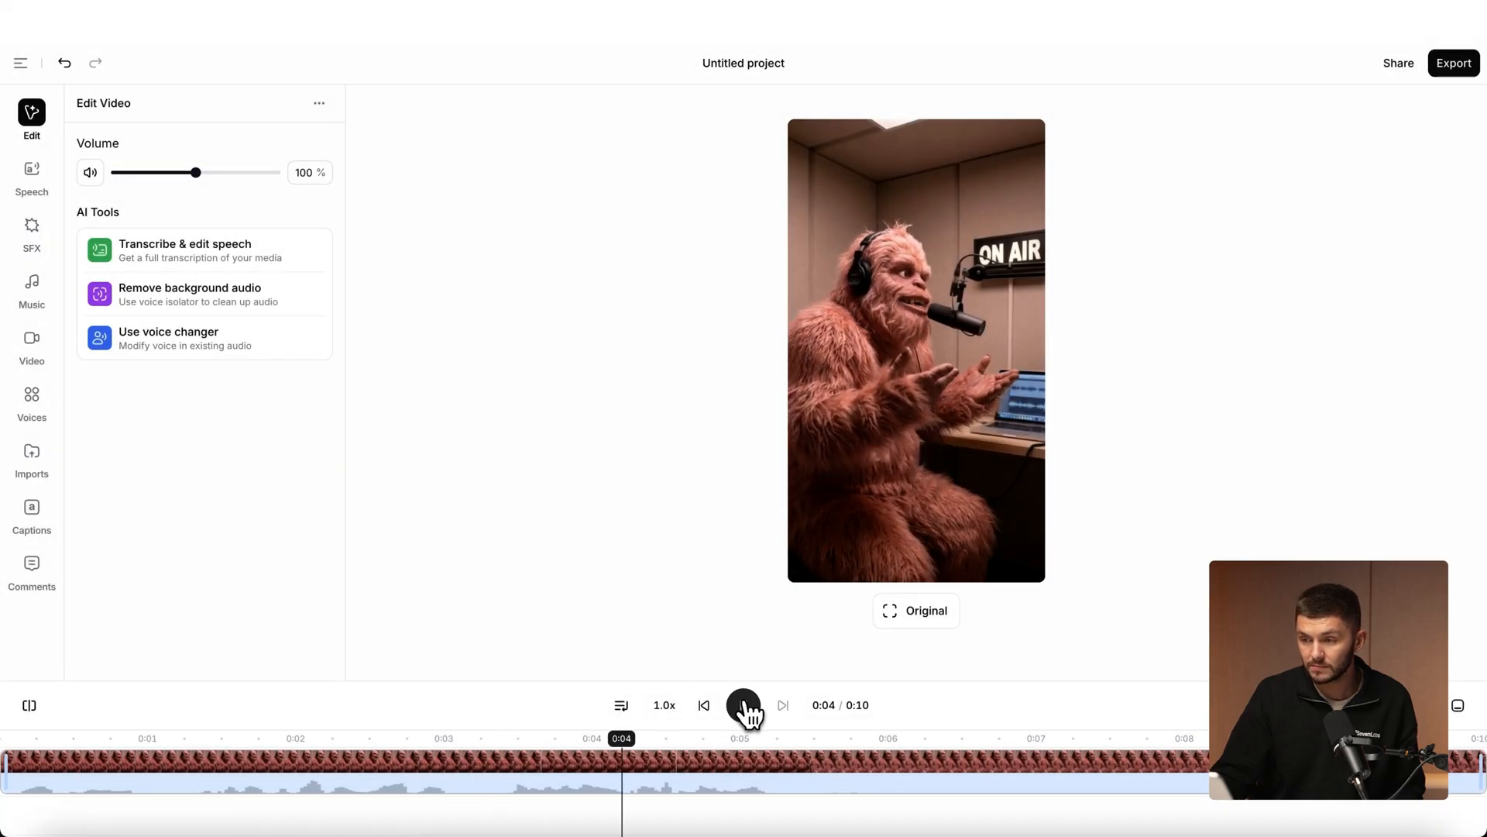
Re-voice the yeti clip with Becky - British CEO via the voice changer and play it back.
click(744, 705)
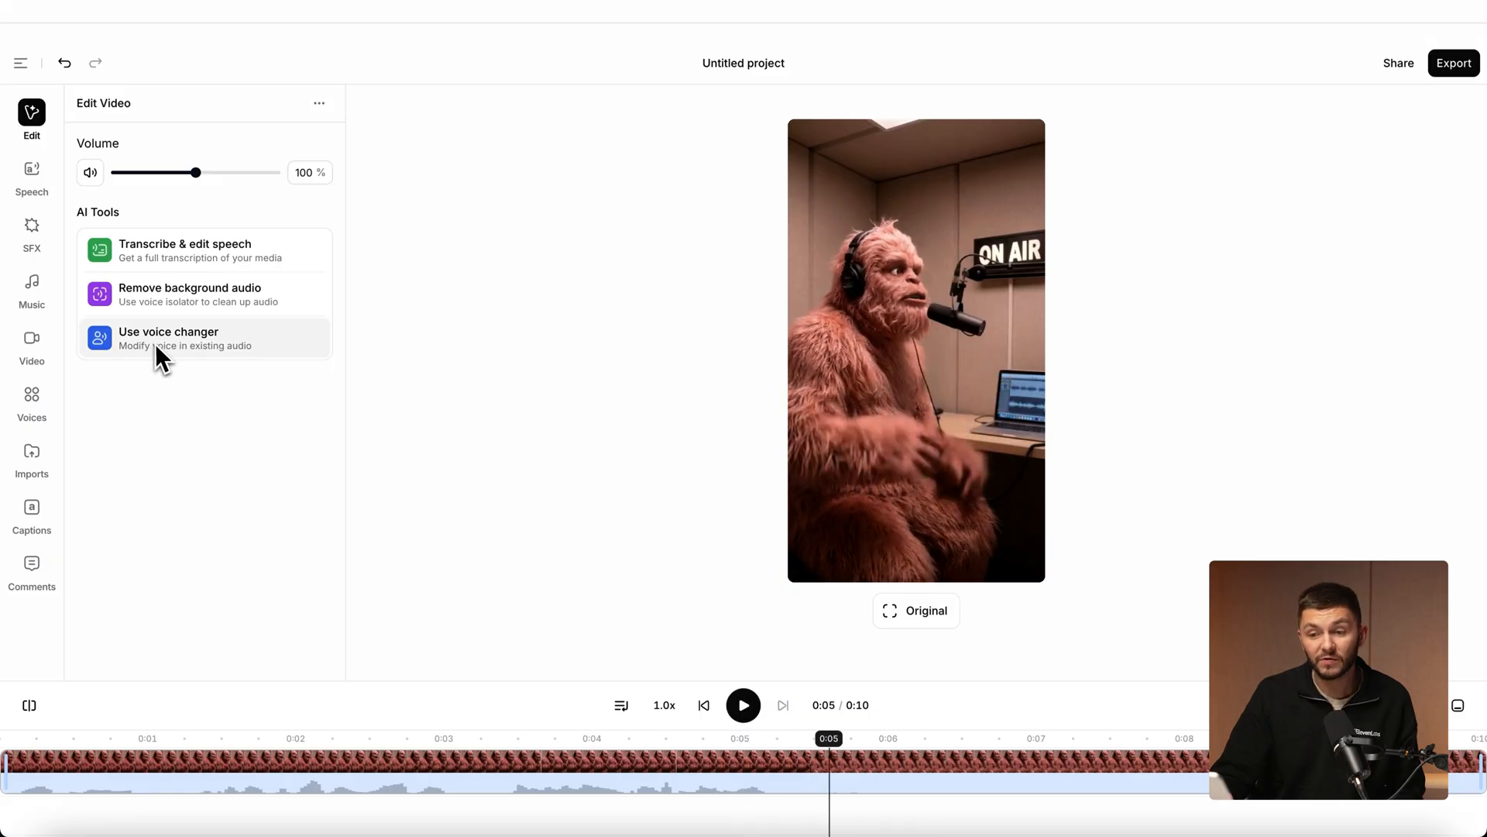
click(167, 337)
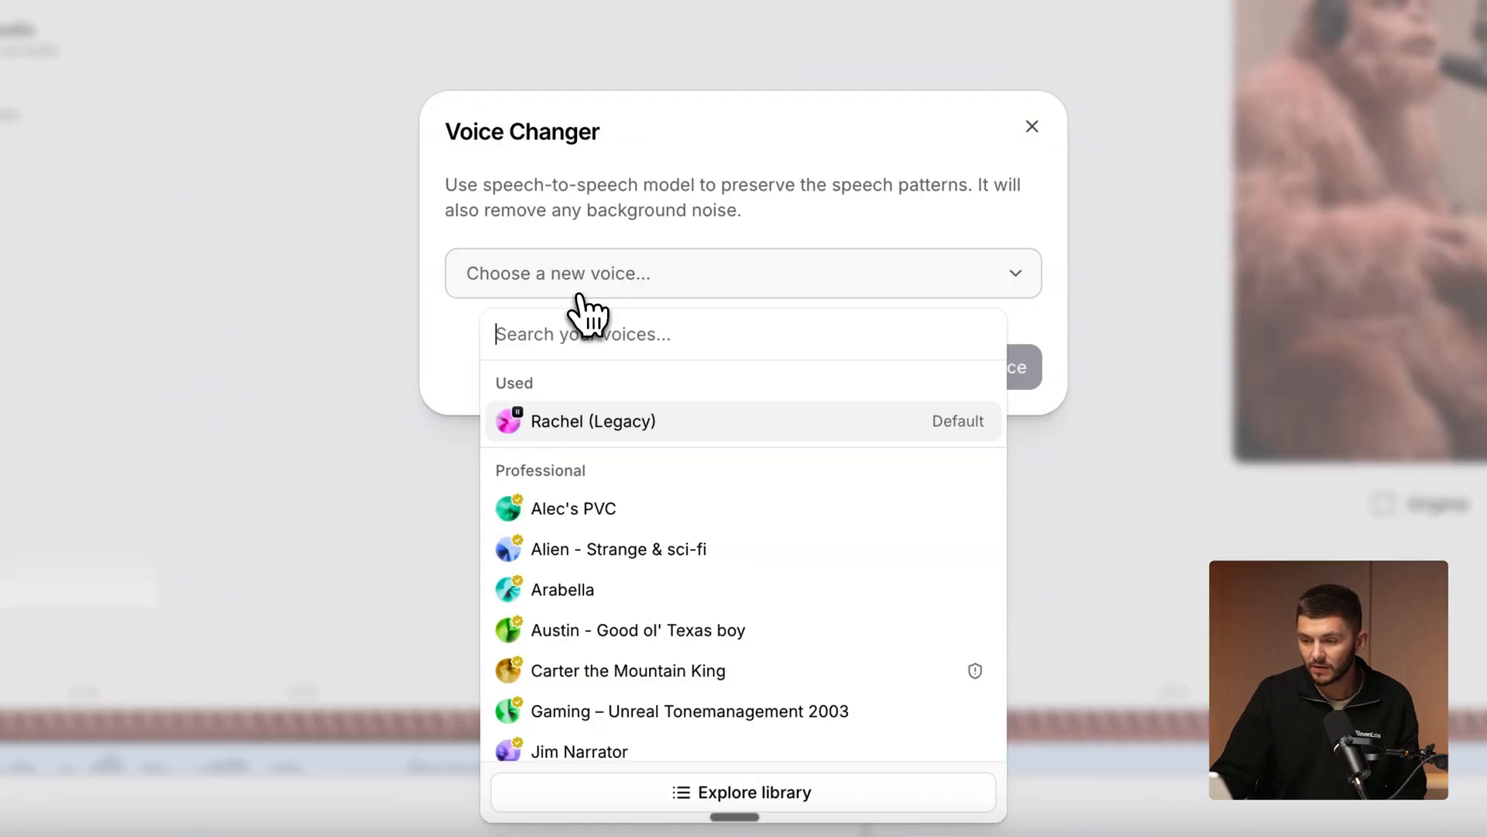
scroll(down, 3)
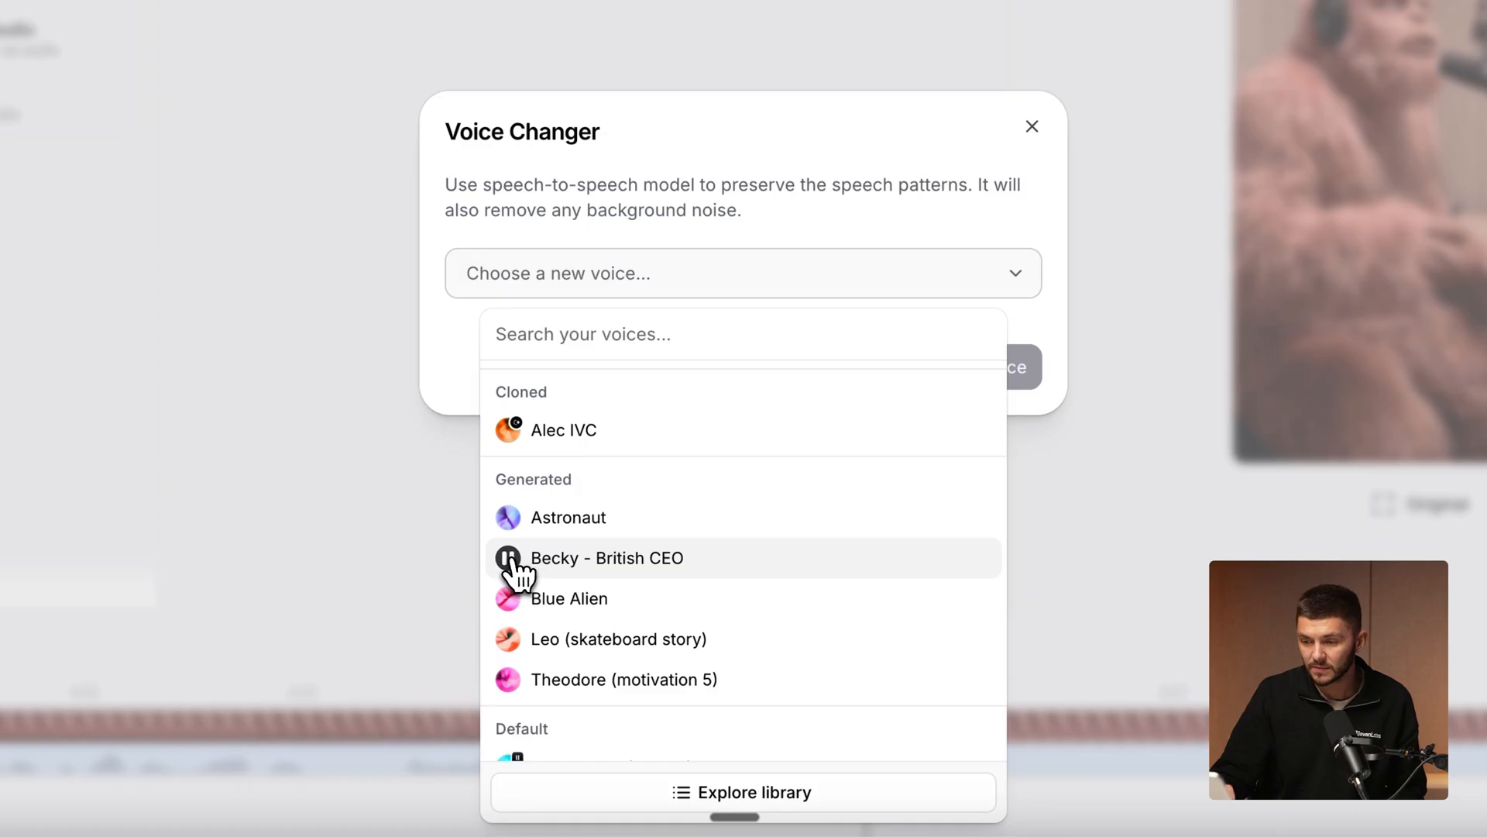
click(607, 557)
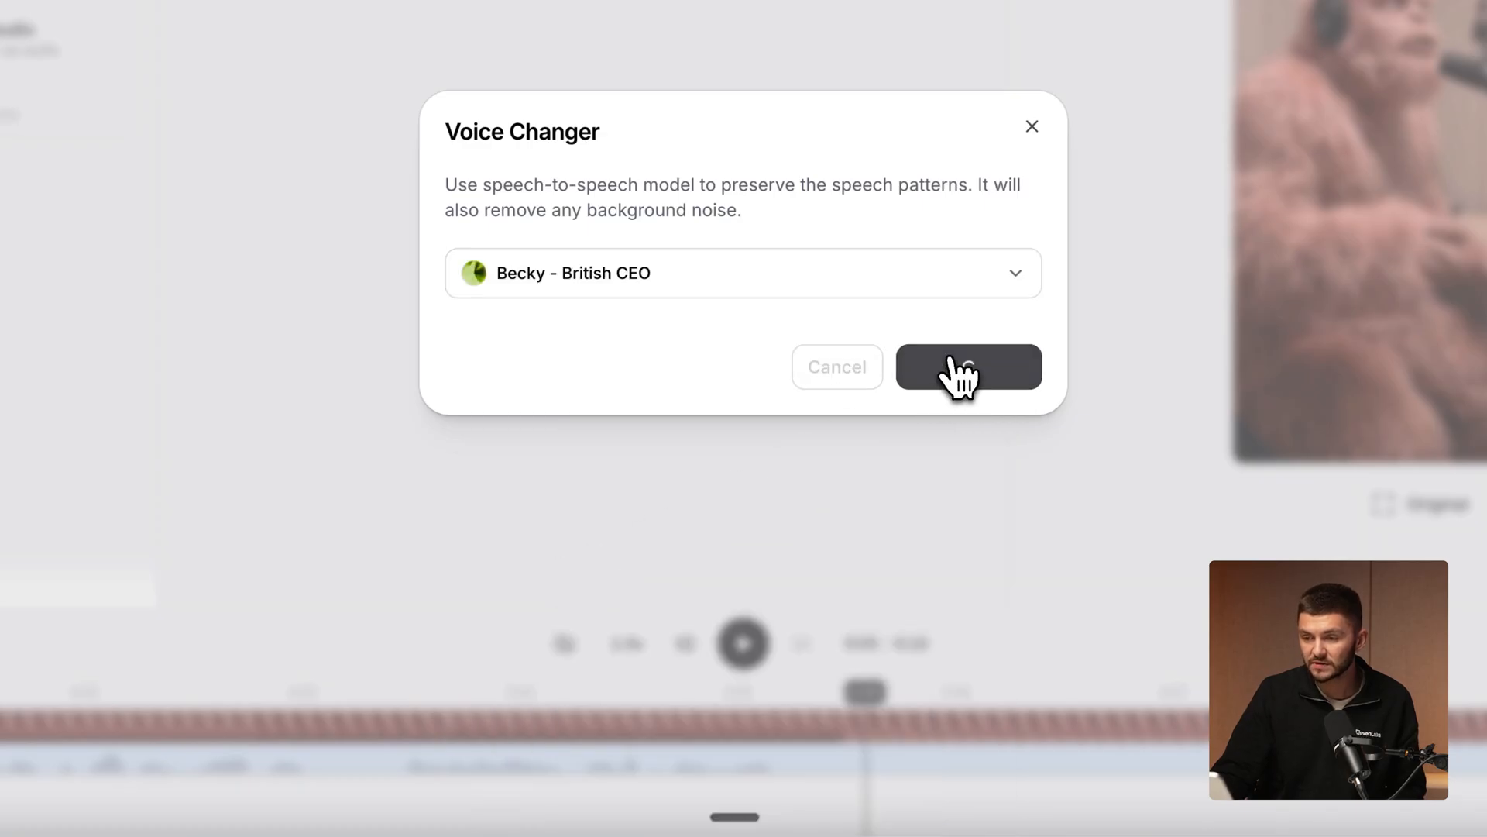
click(967, 367)
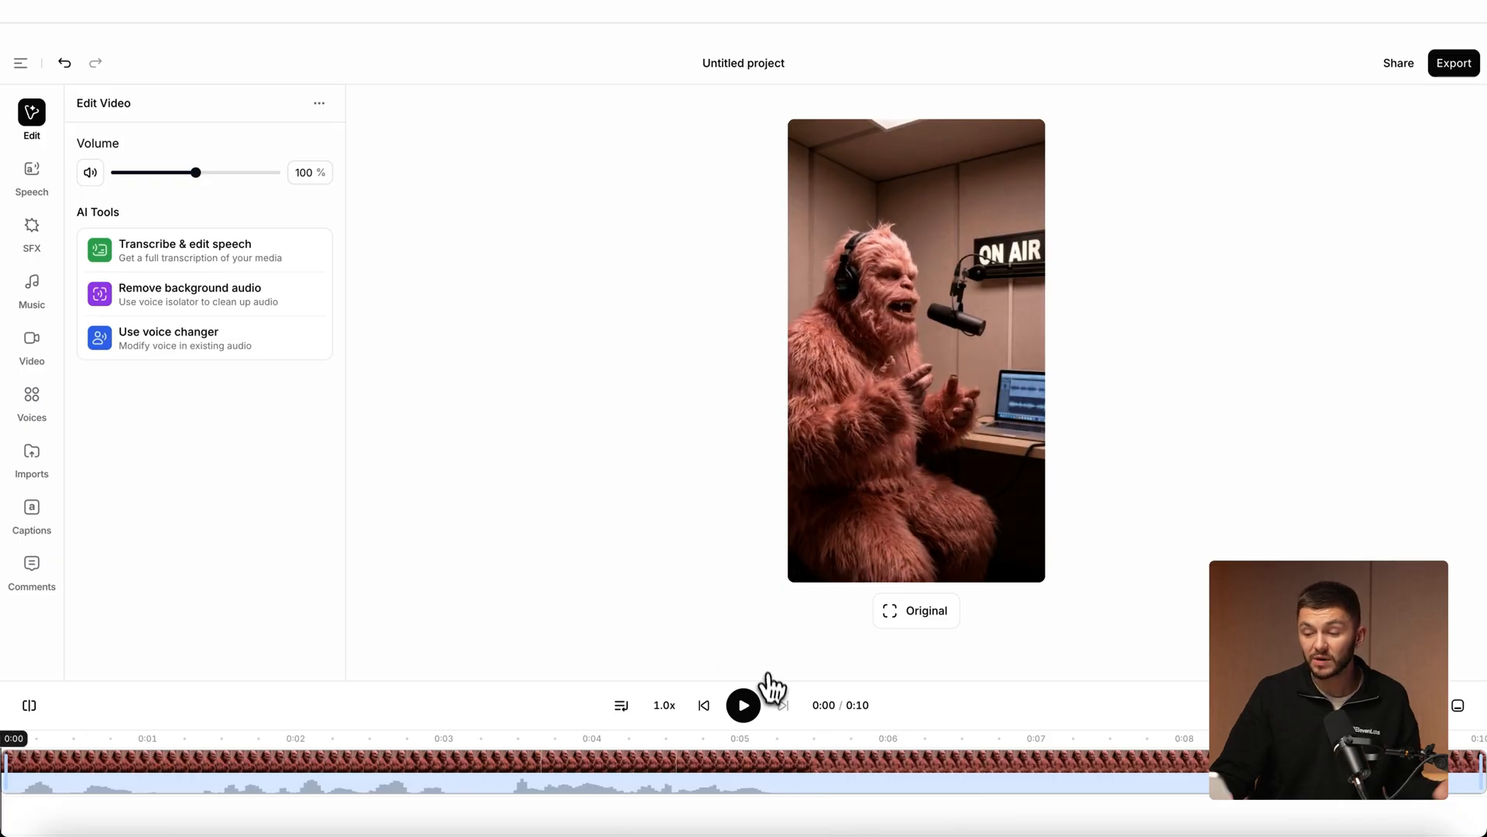
click(742, 705)
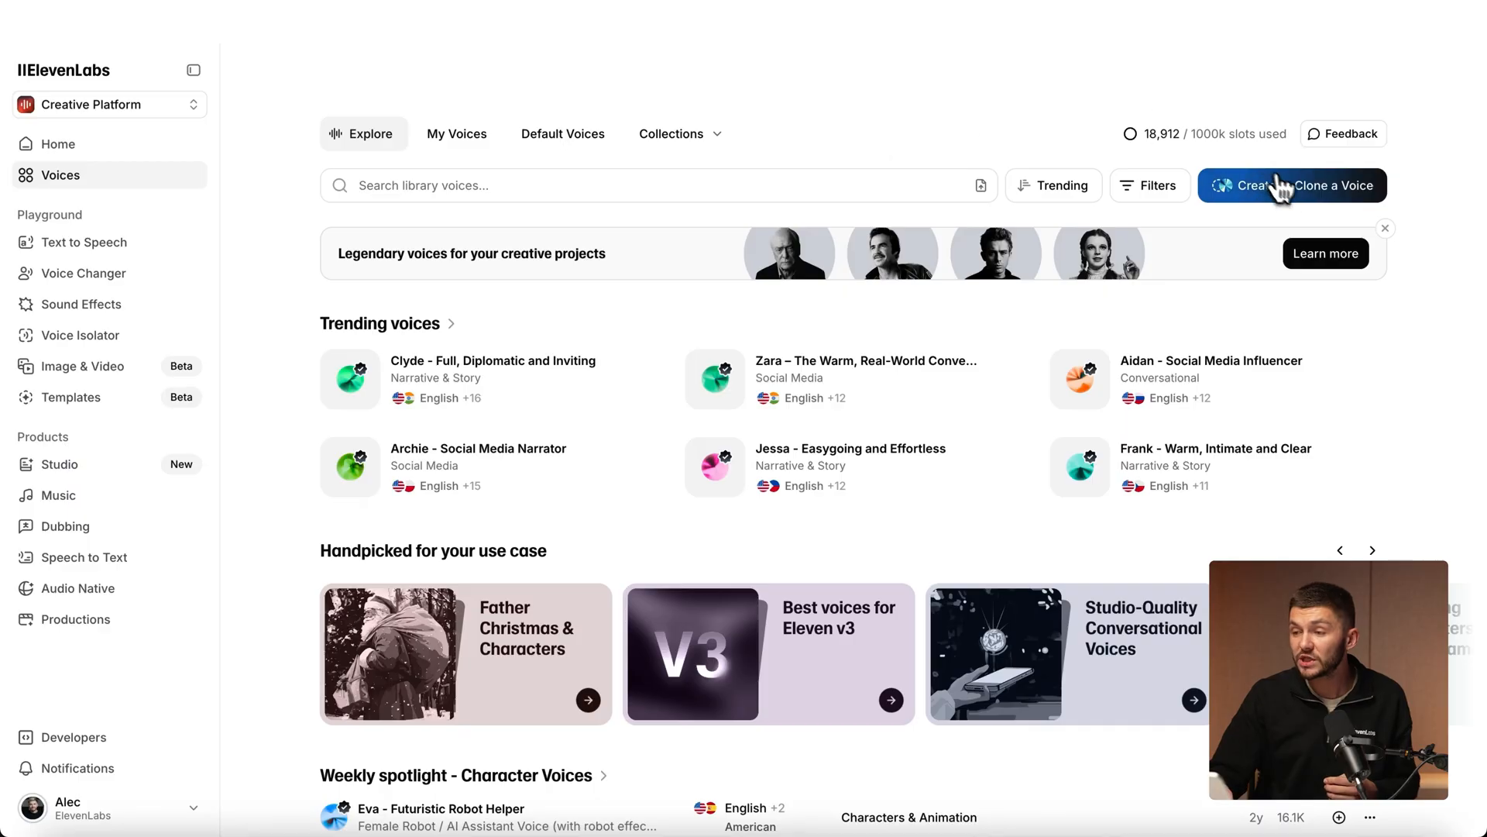
Start a Voice Design with the prompt 'voice for a fun pink yeti'.
click(1290, 184)
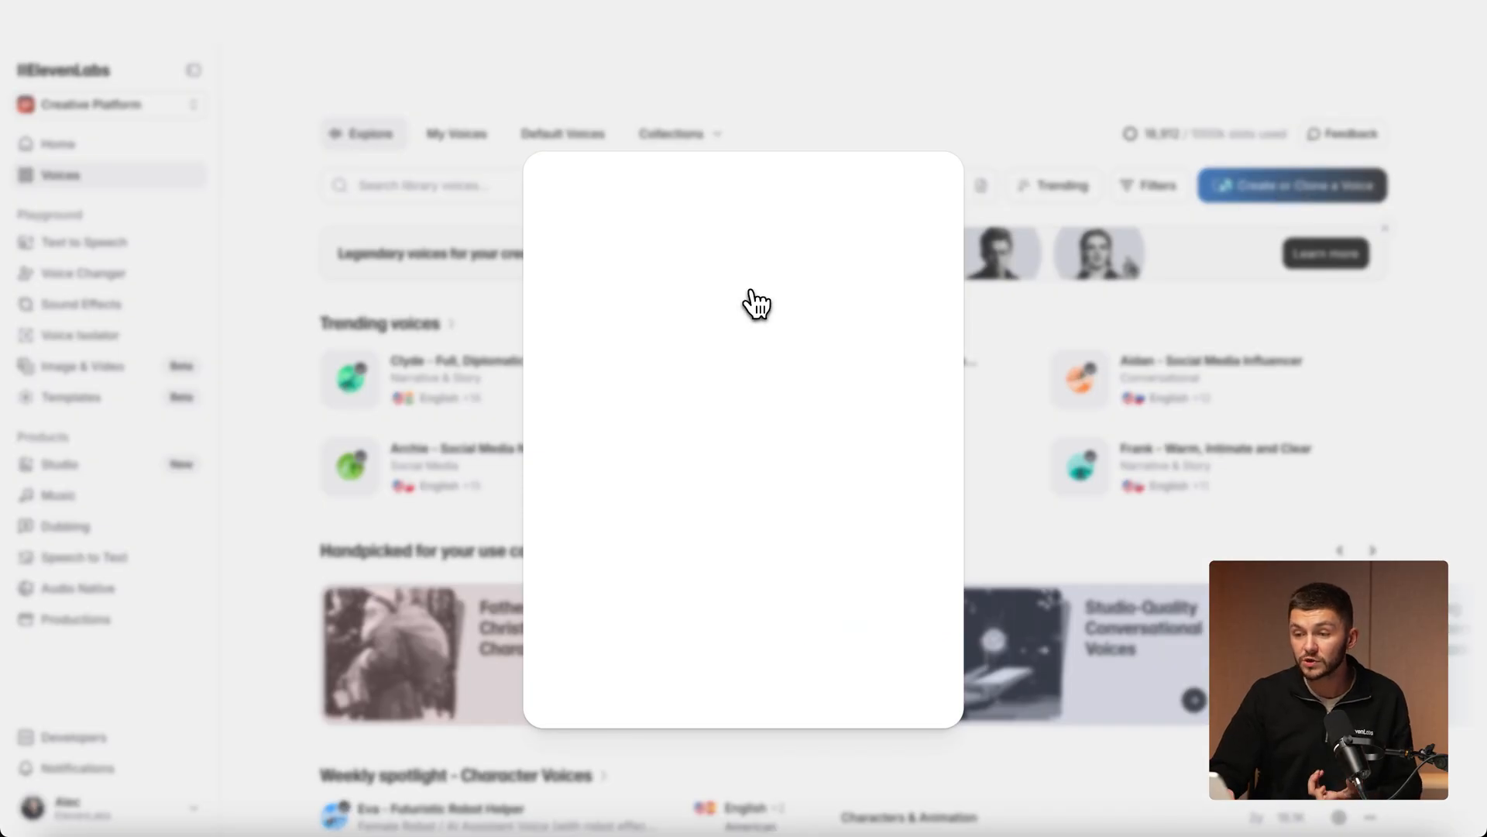
text(voice for a fun)
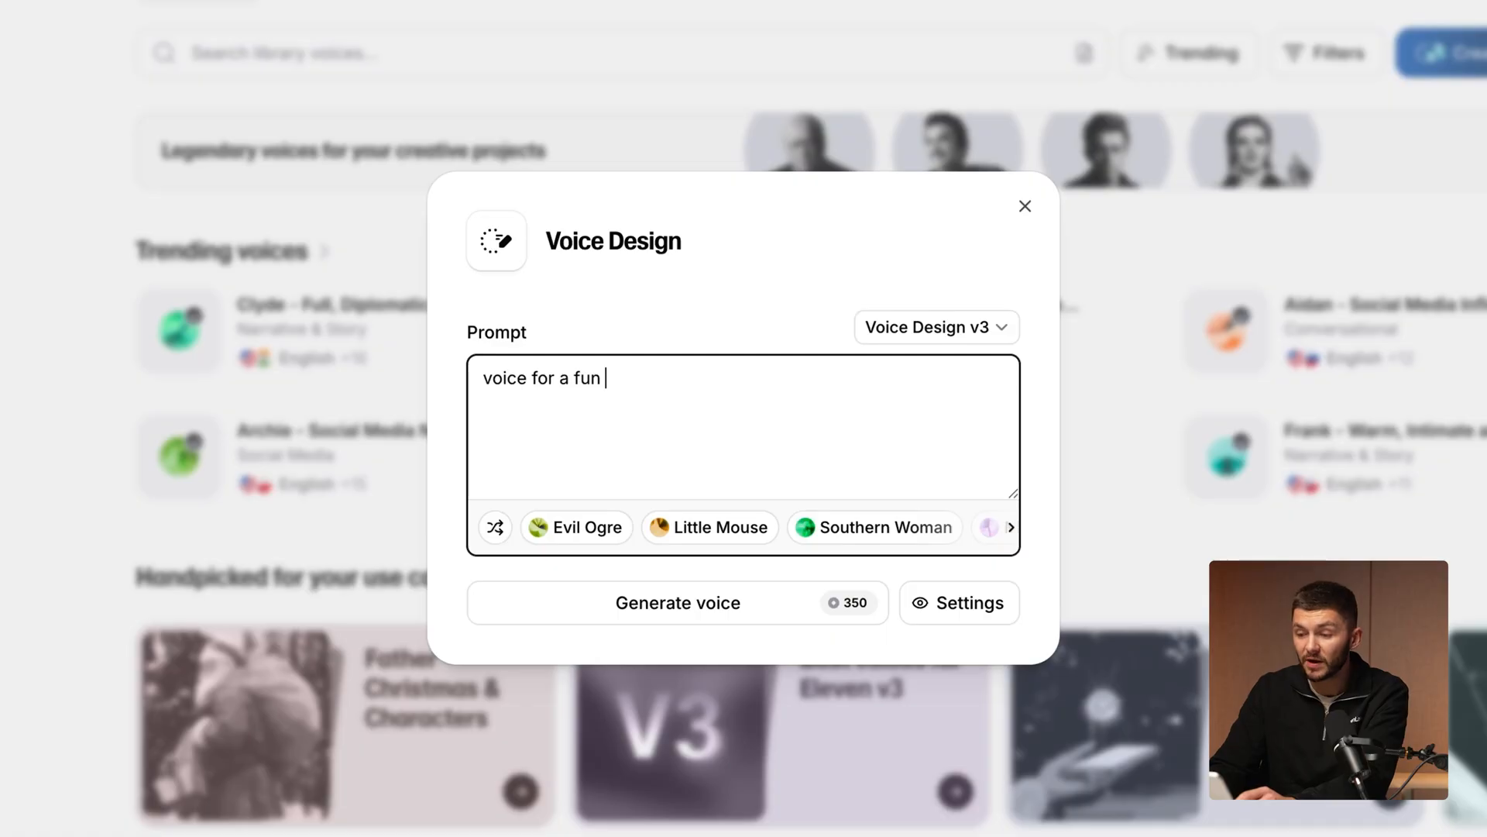
text(pink yeti)
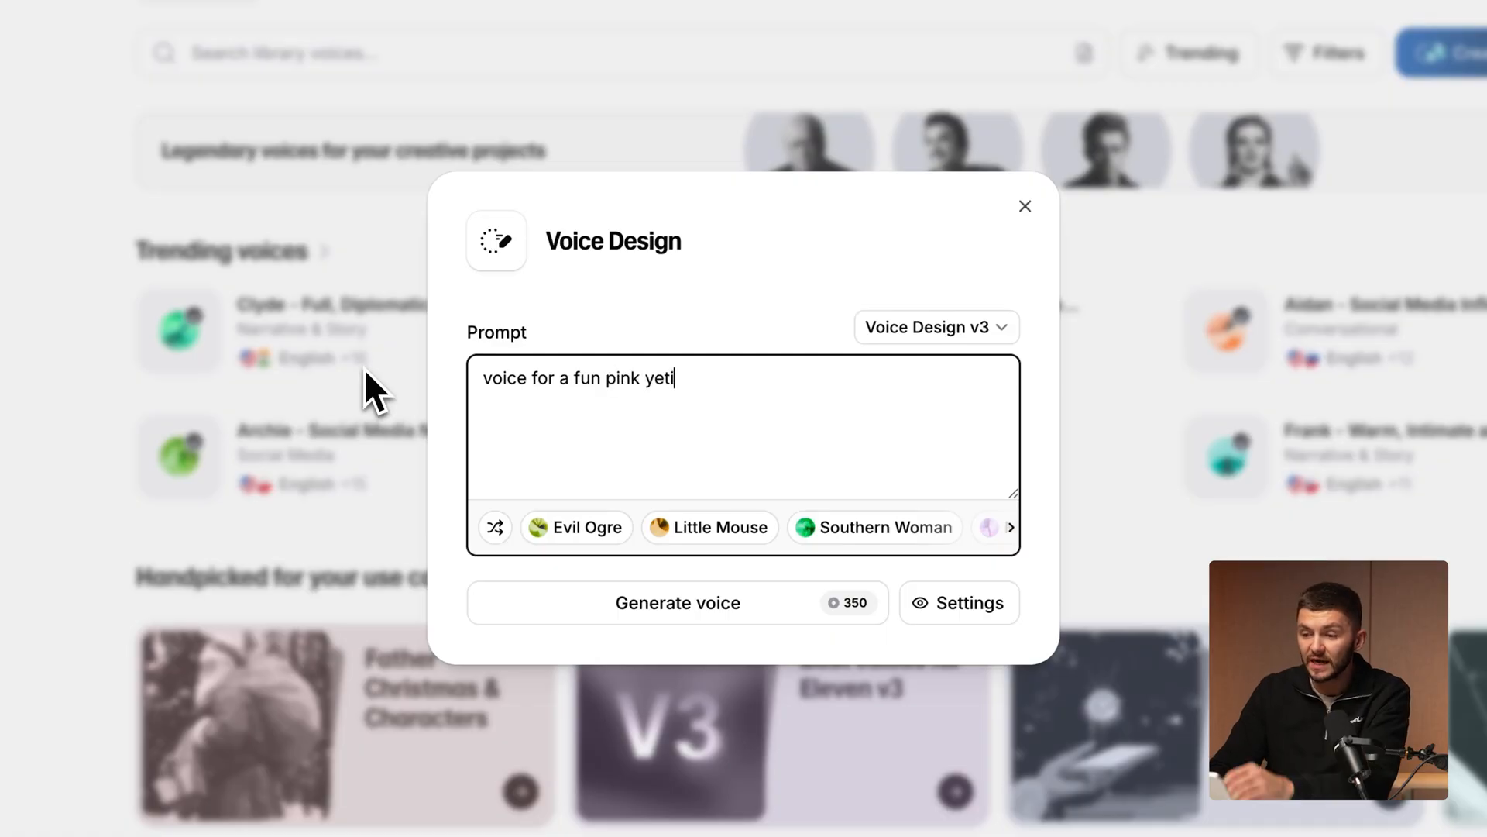
Generate the designed voices, preview Voice 1–3, select one and save it as Pink Yeti.
click(677, 603)
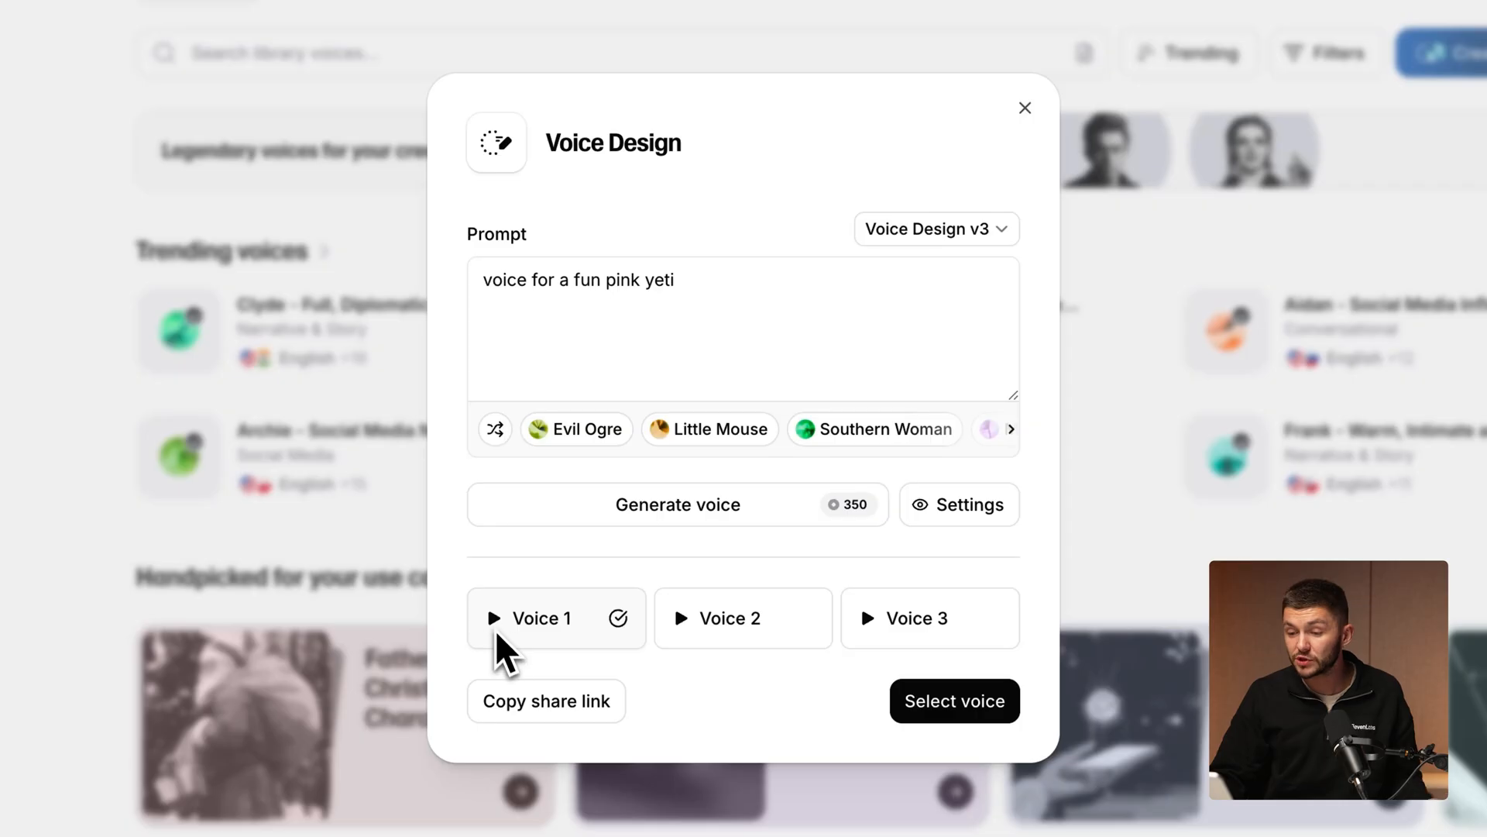
click(494, 618)
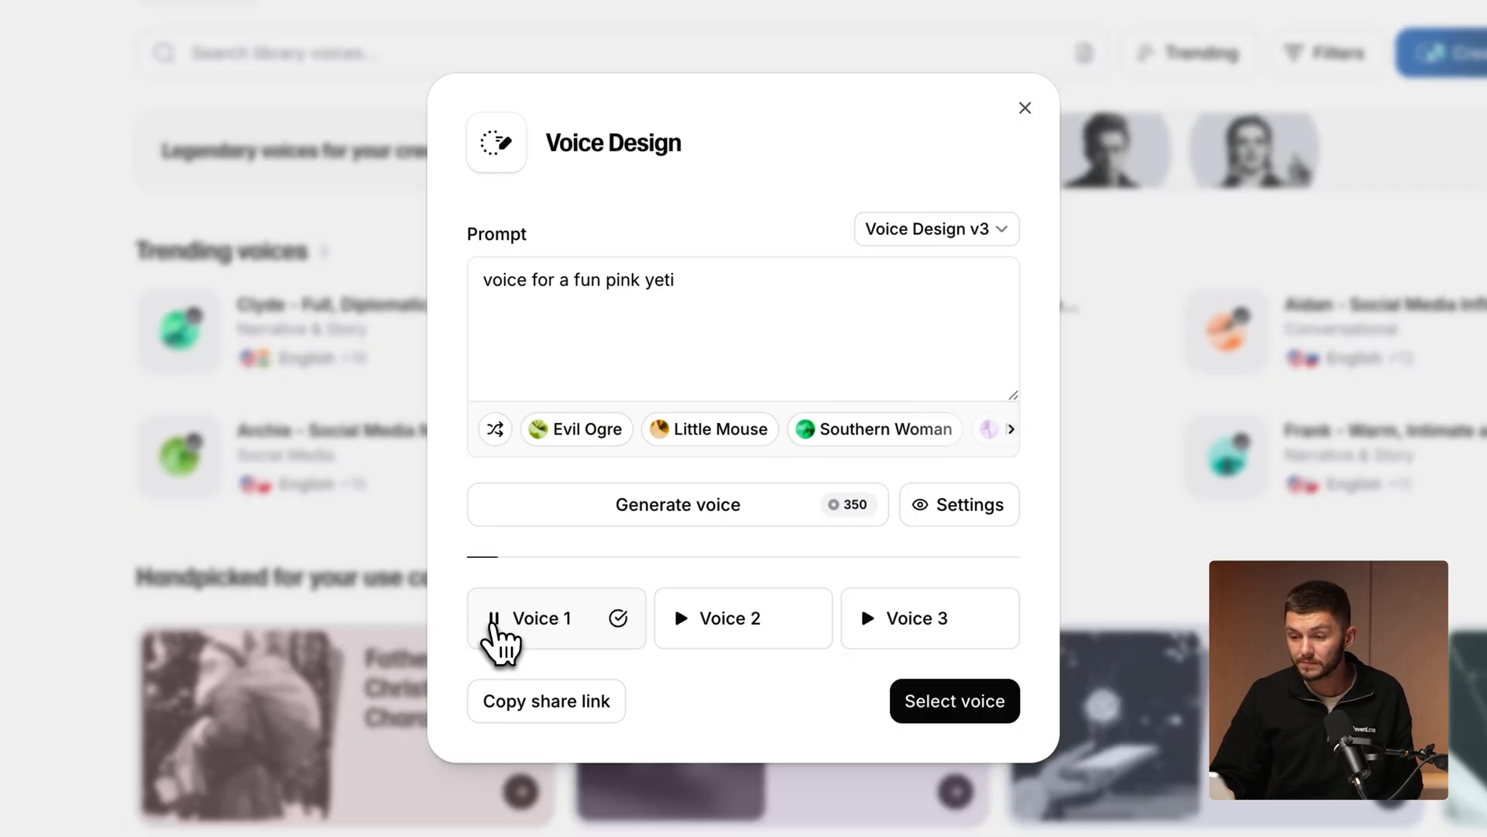
click(728, 618)
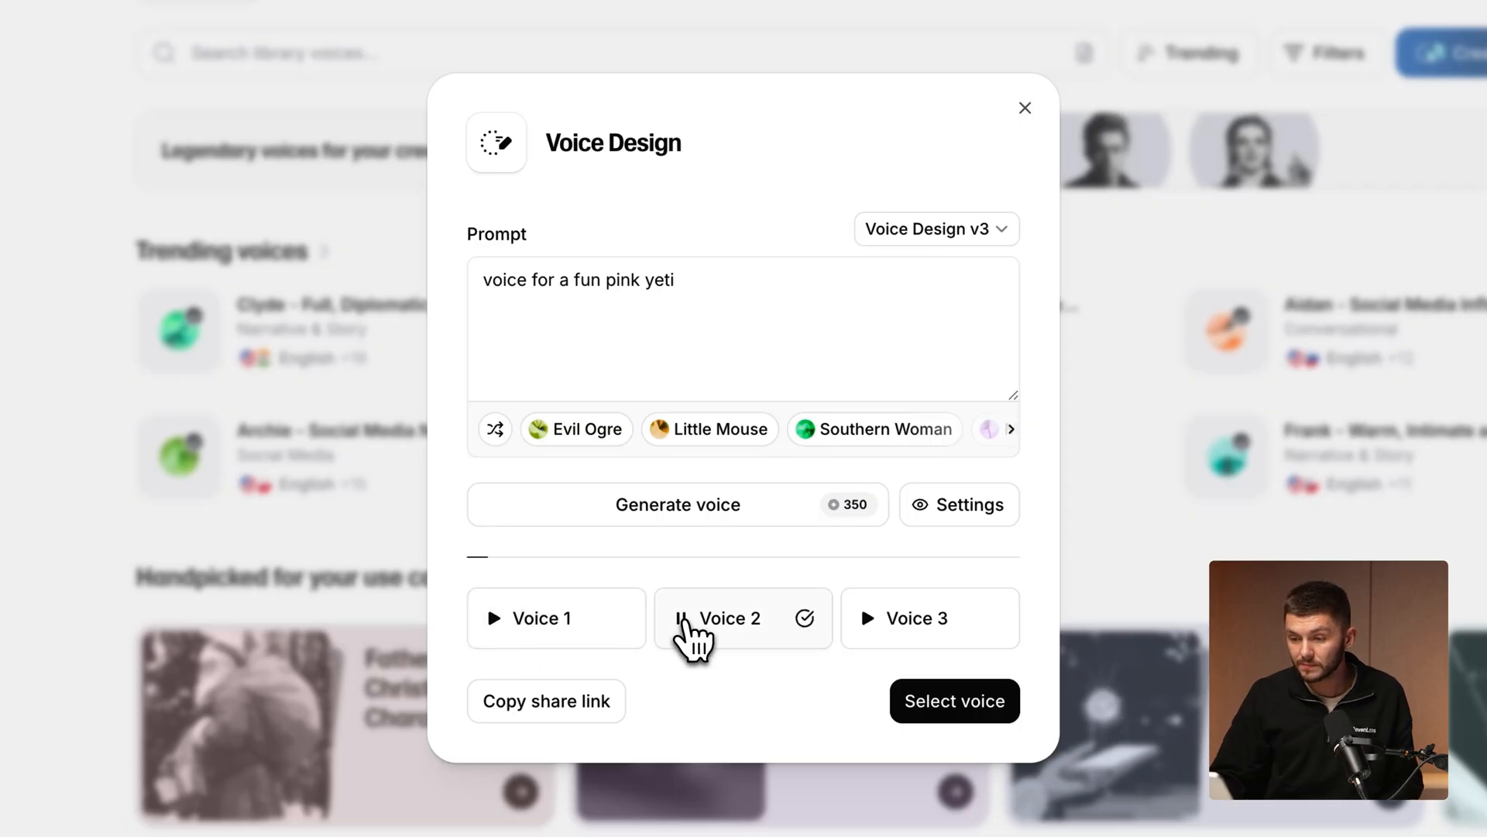
click(916, 618)
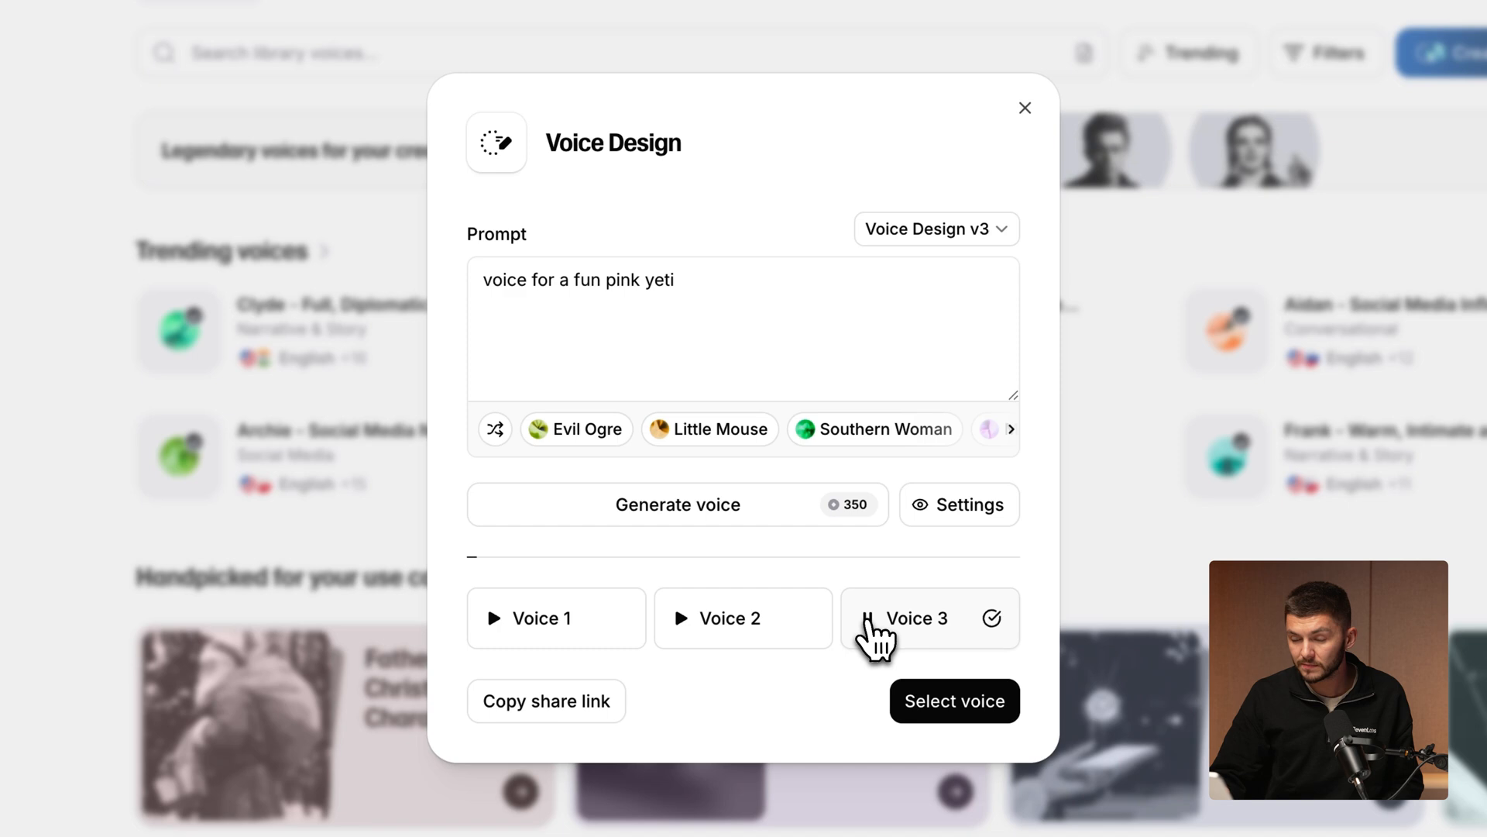
click(953, 700)
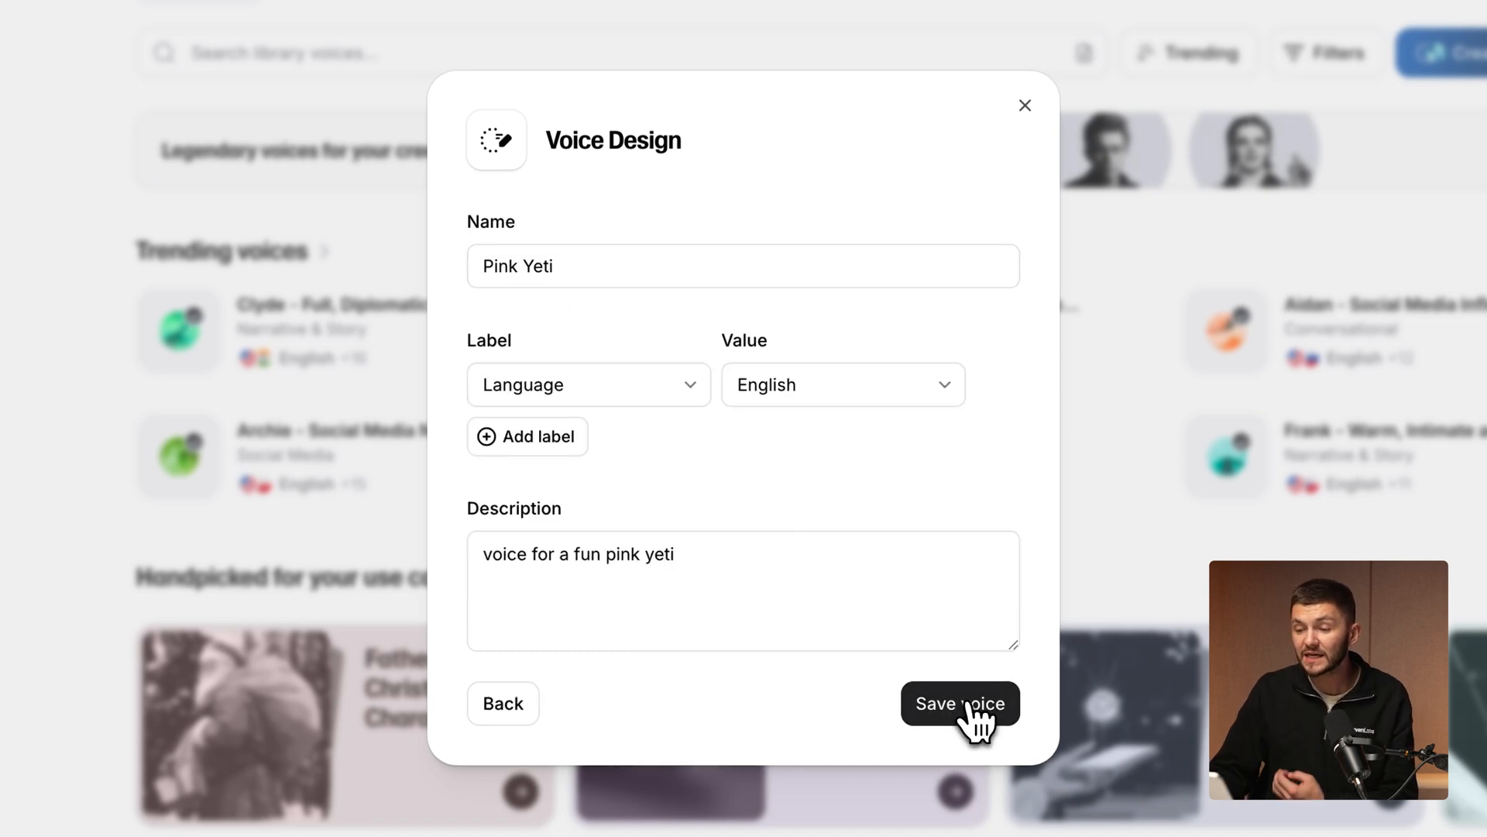
click(959, 703)
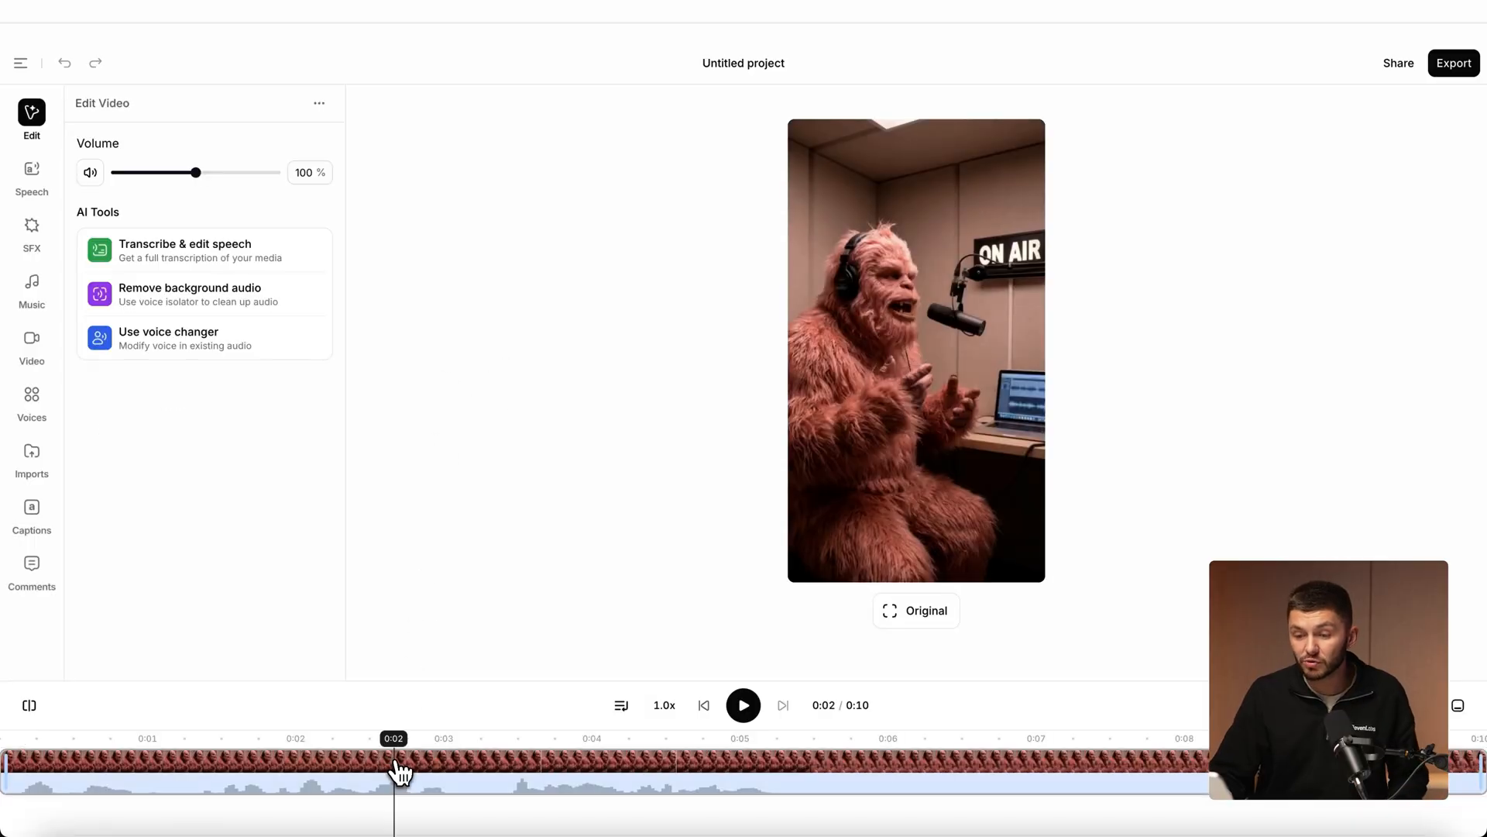
Apply the Pink Yeti voice to the yeti clip with the voice changer and play the result.
click(167, 336)
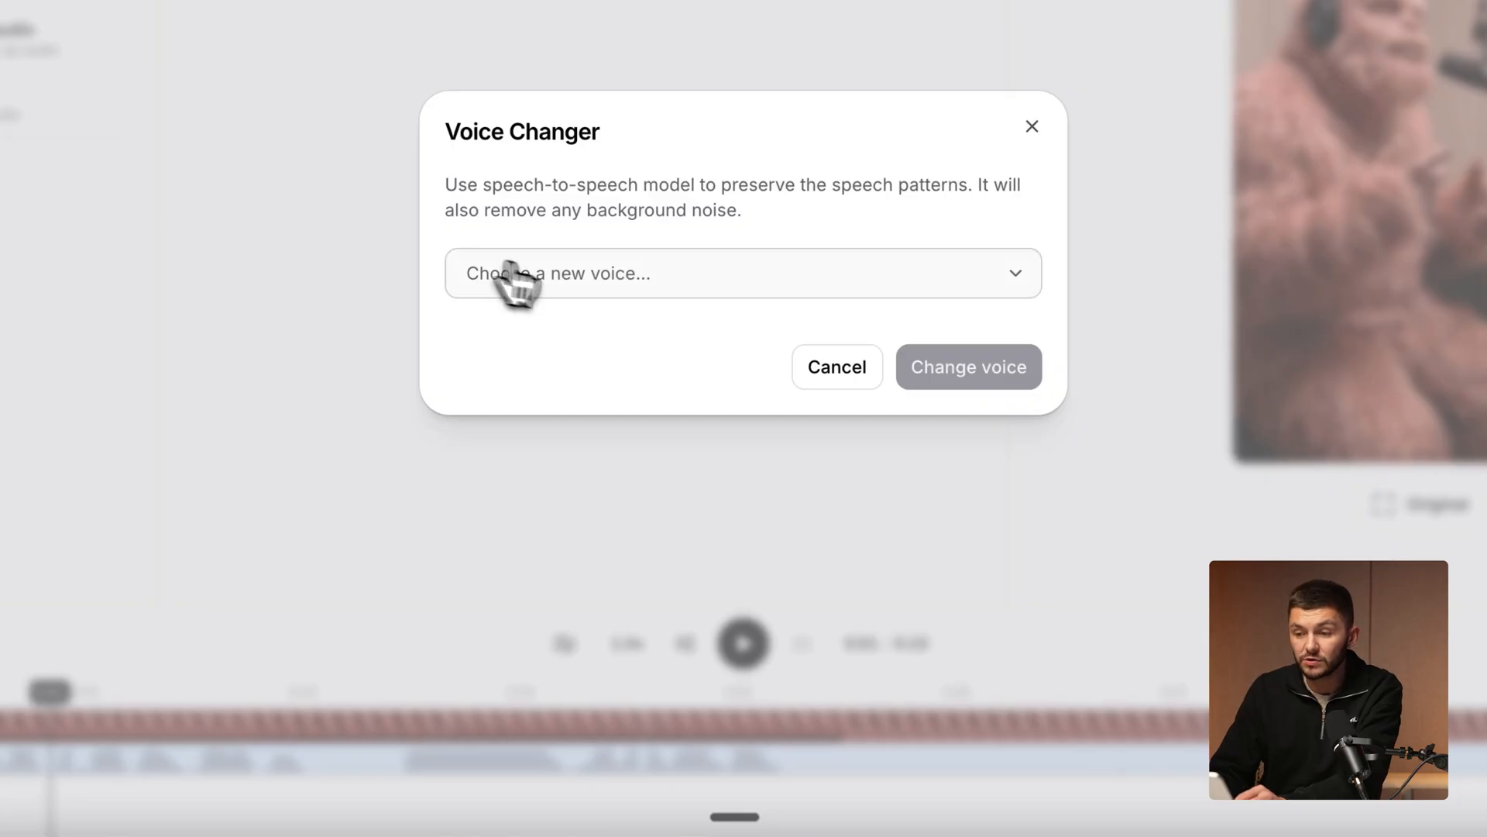
click(742, 273)
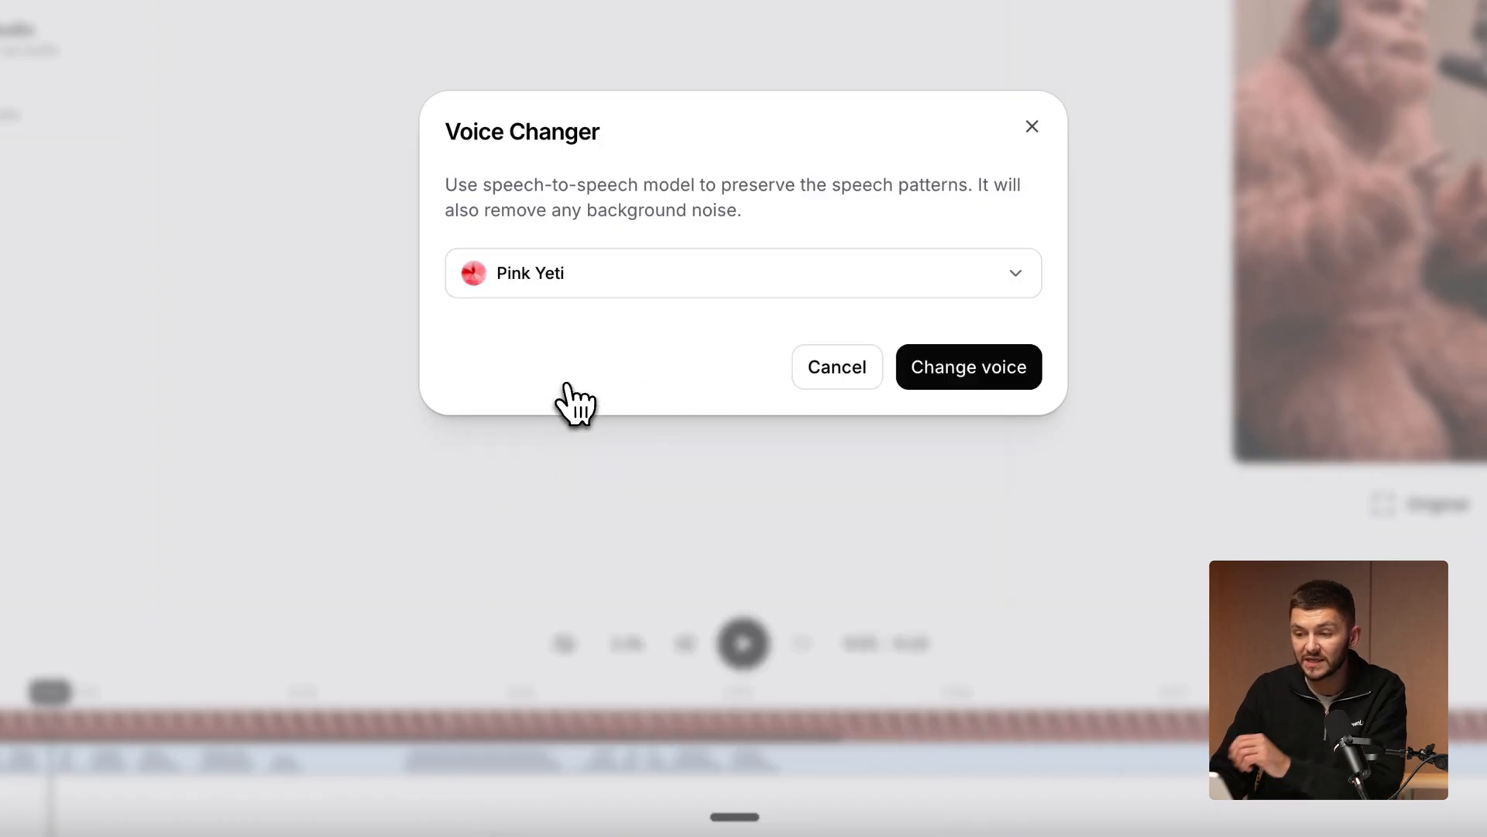
click(967, 367)
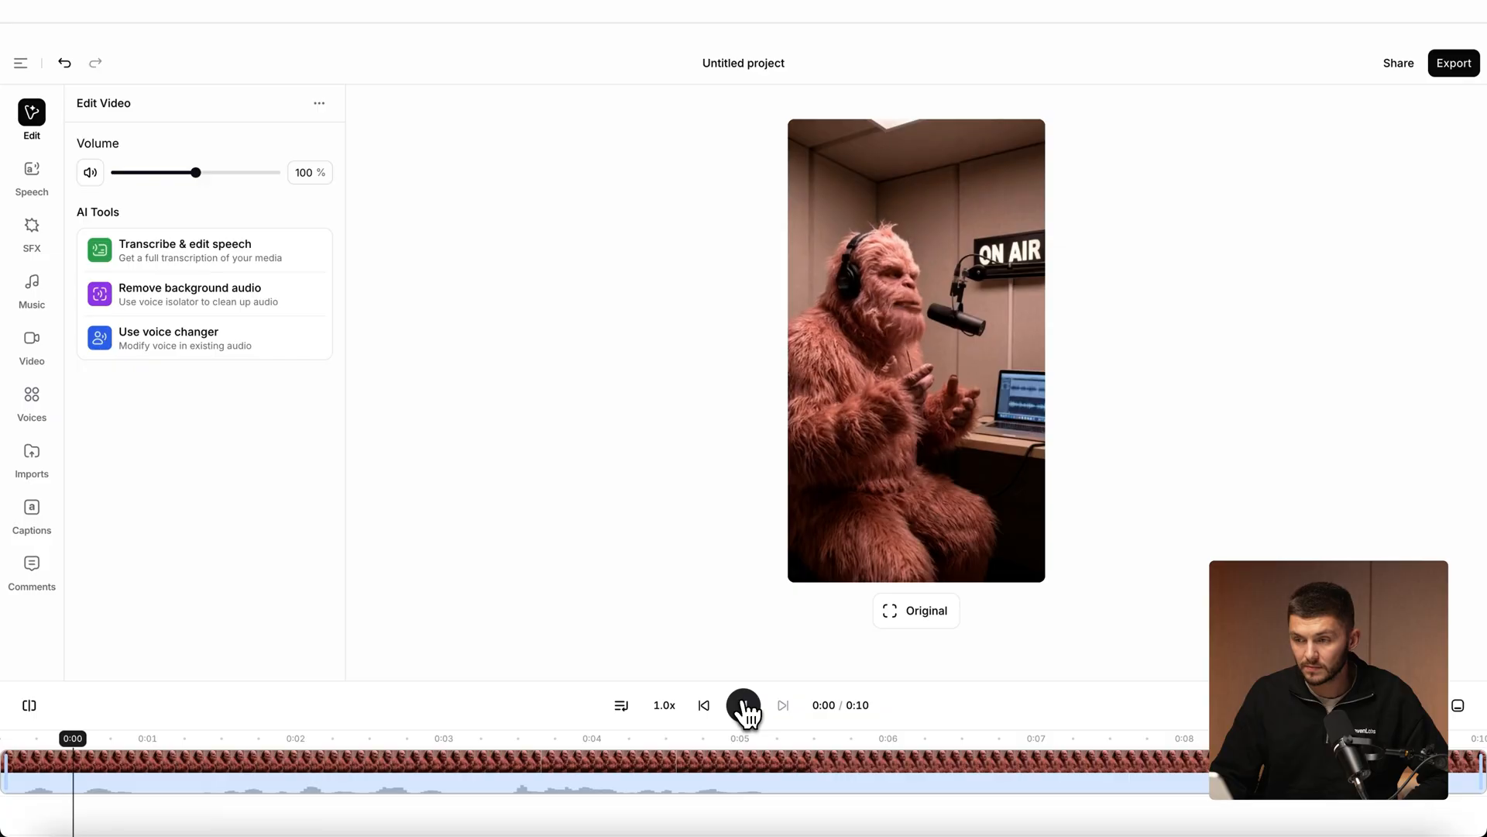
click(742, 705)
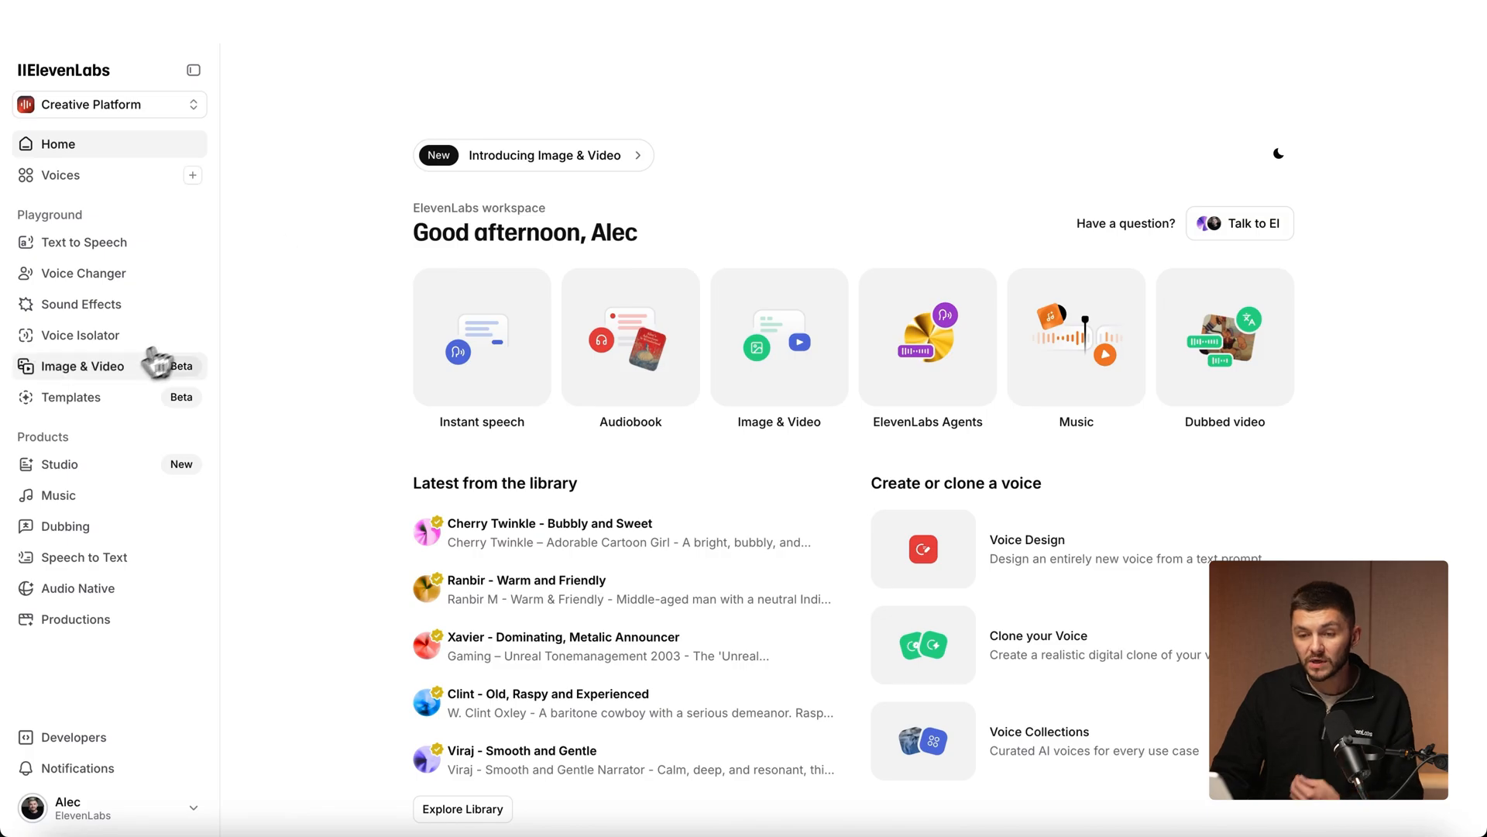
click(79, 366)
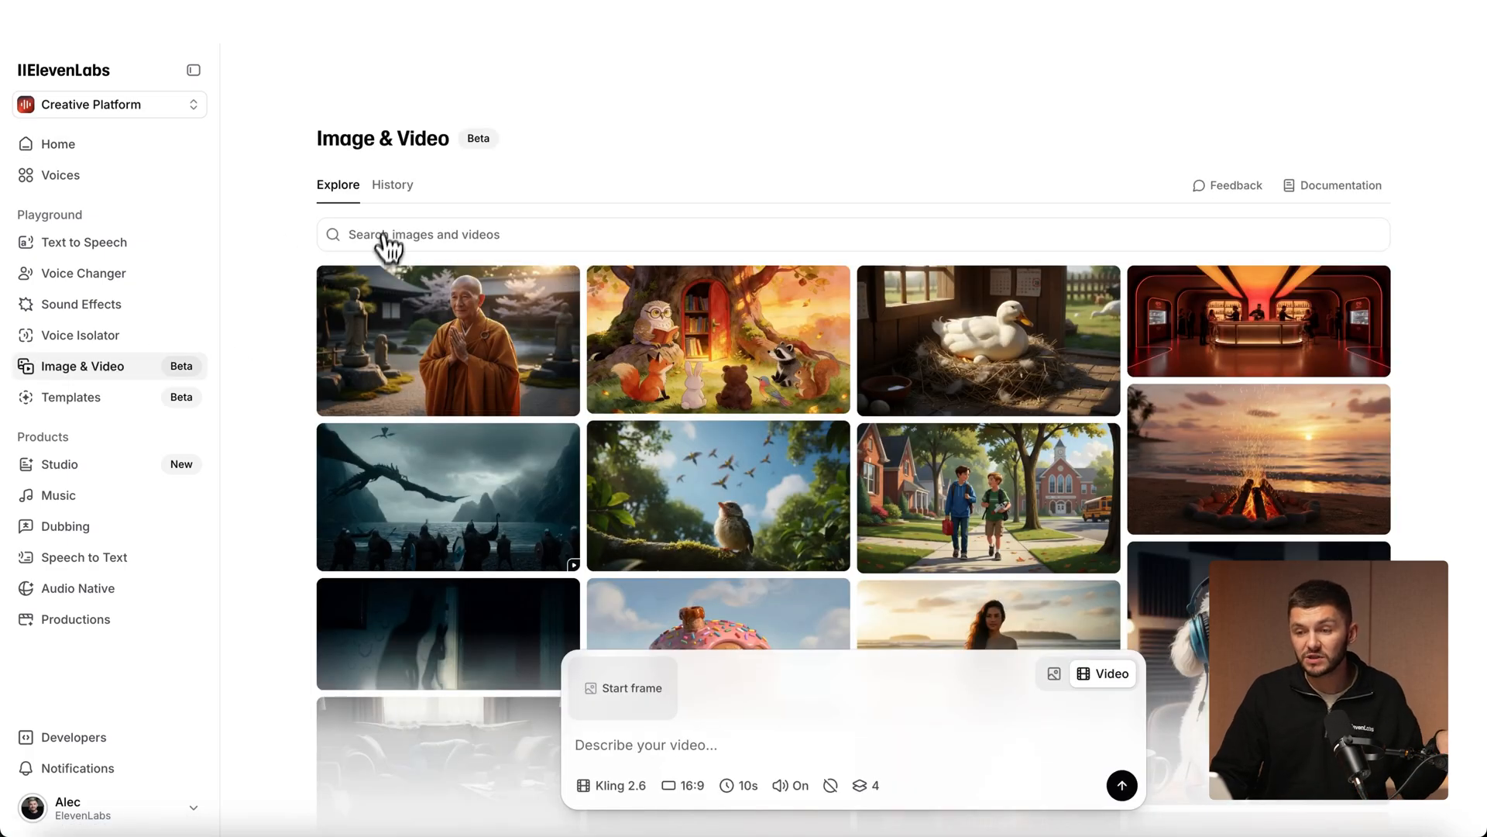
click(390, 185)
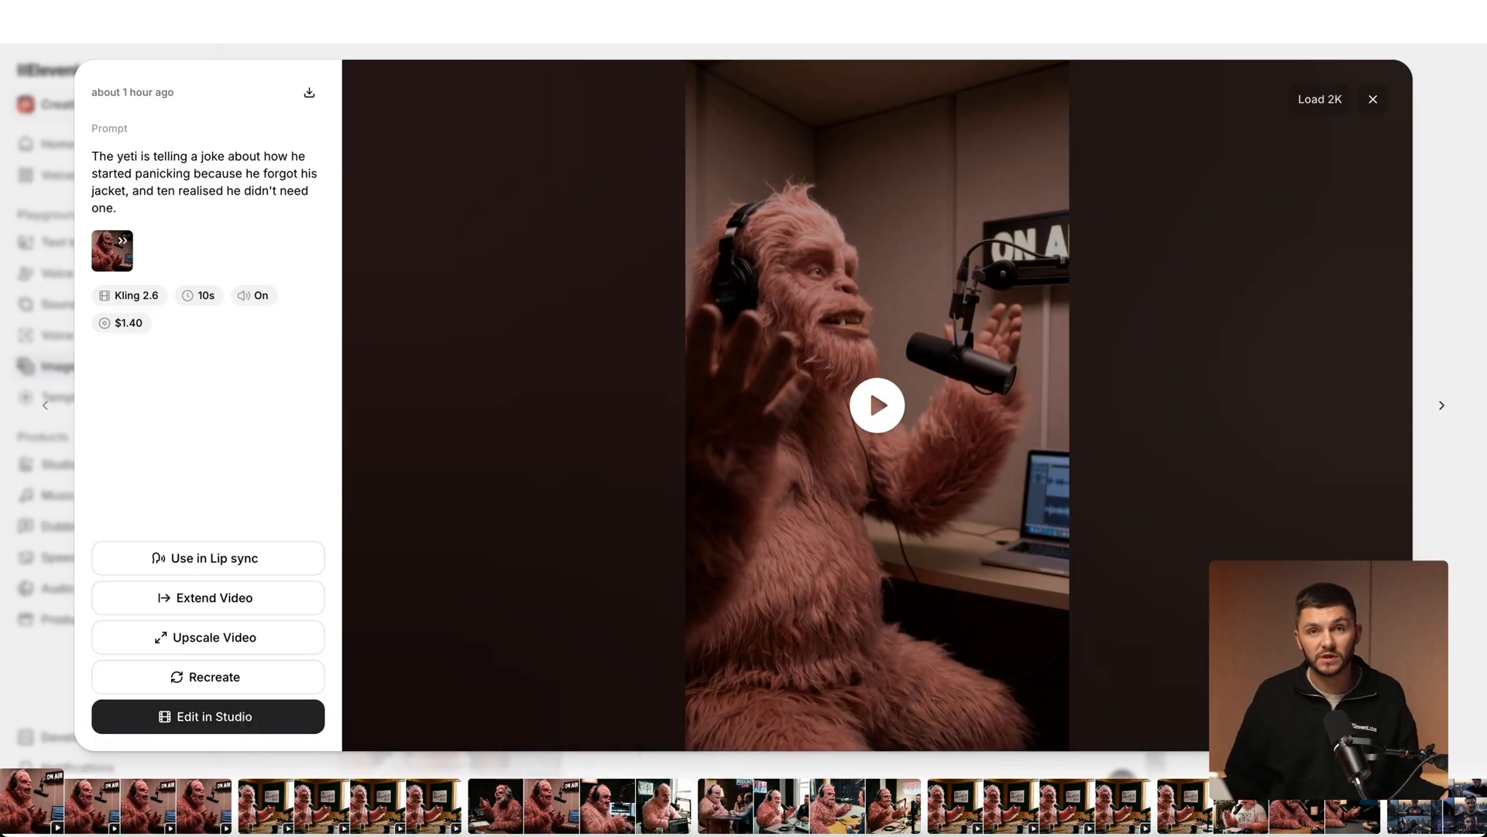
click(1371, 99)
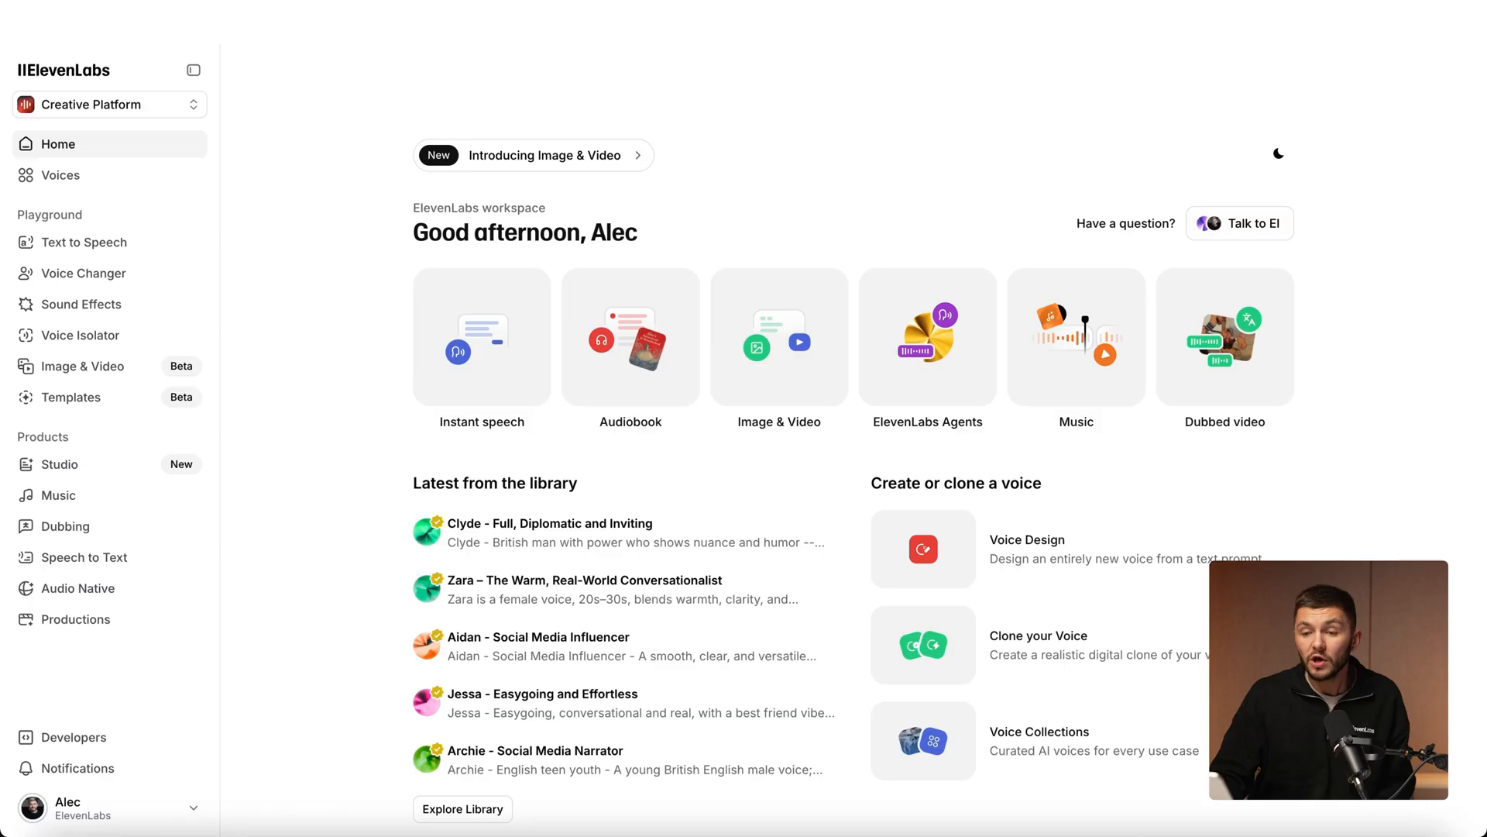
Upload Voice Sample.m4a into Voice Changer and listen to the original recording.
click(83, 272)
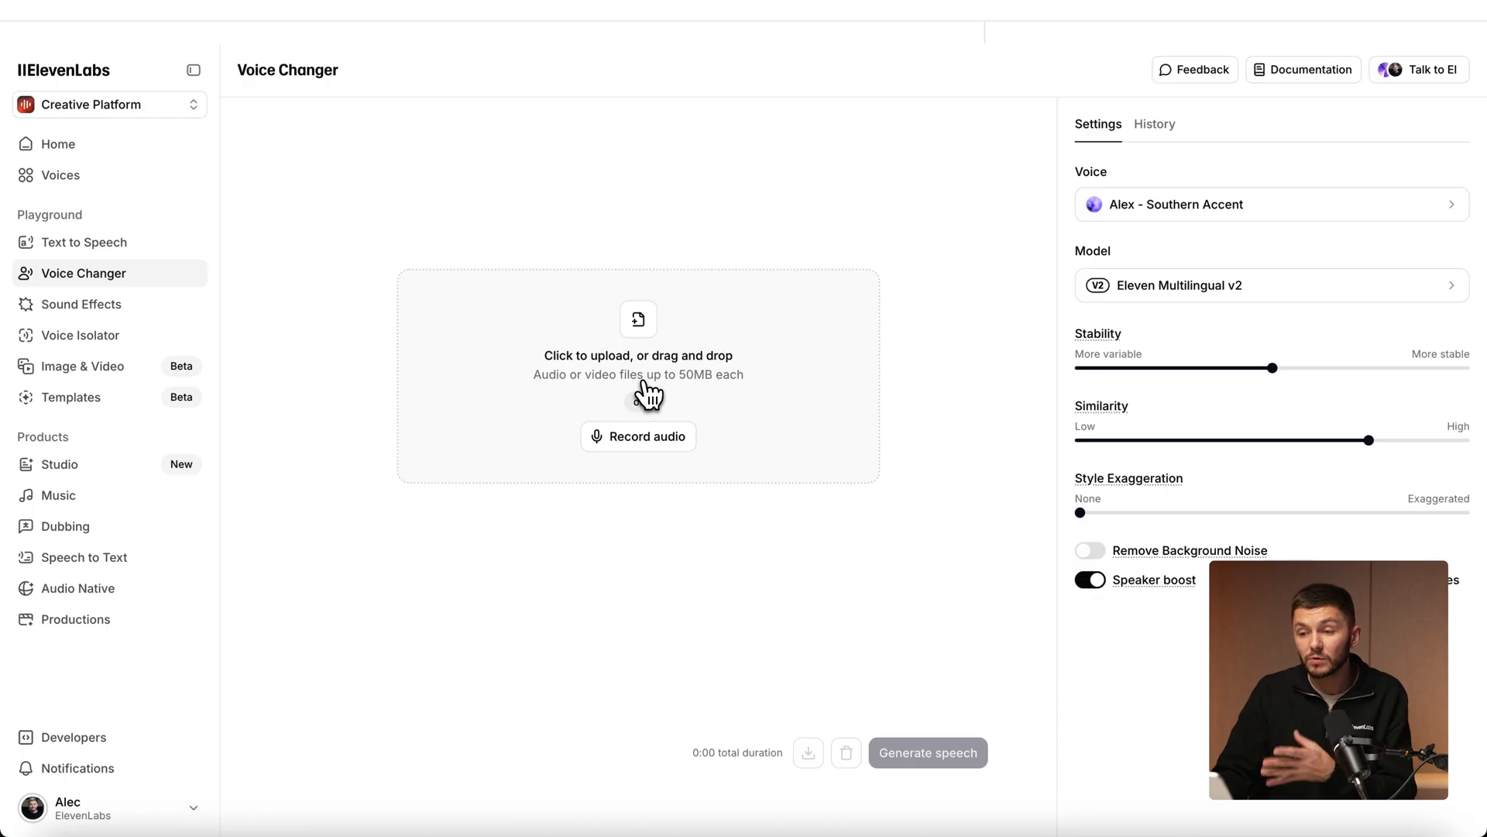
click(637, 373)
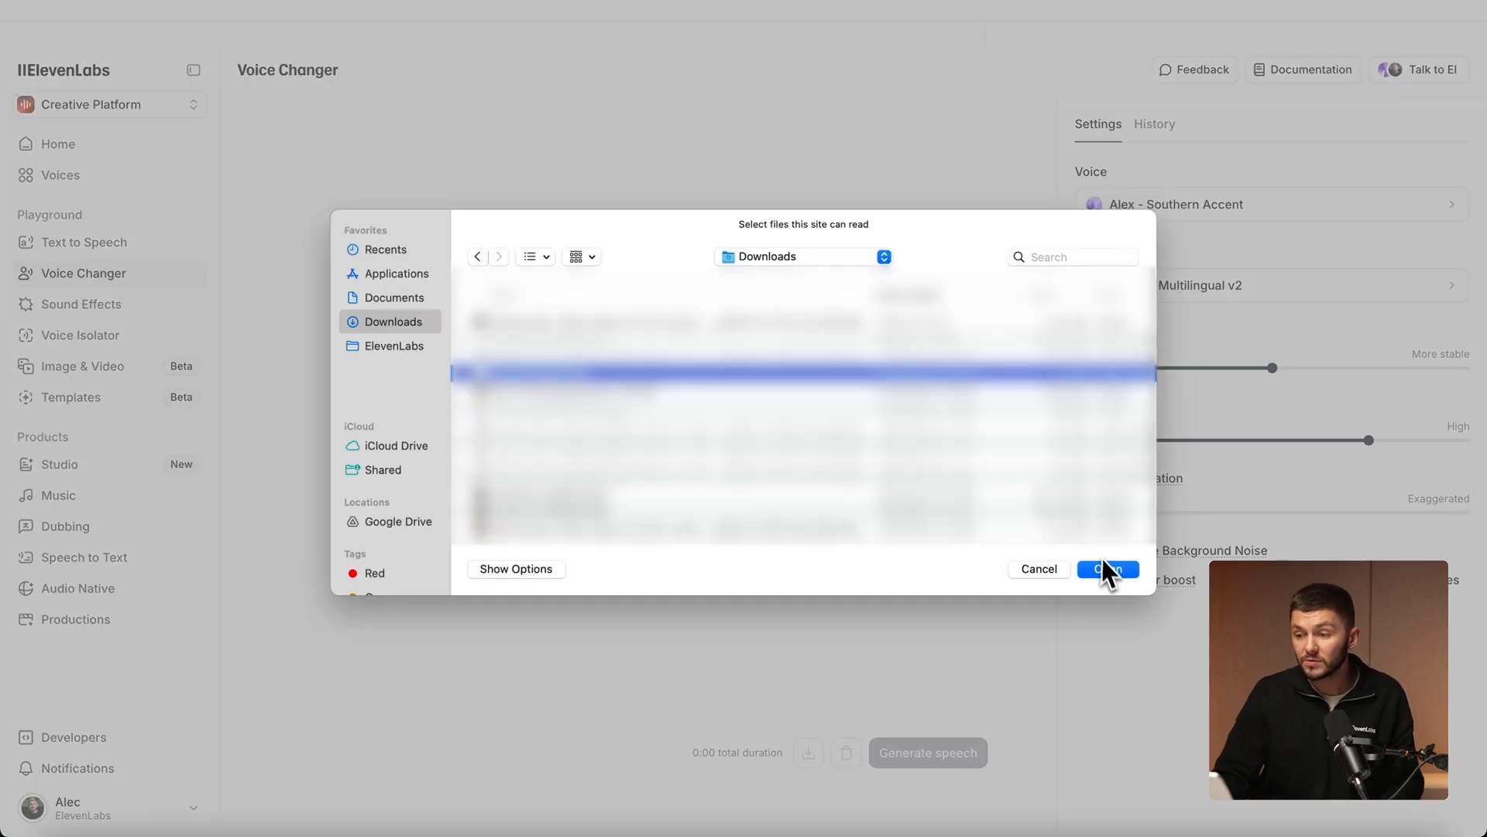
click(1106, 569)
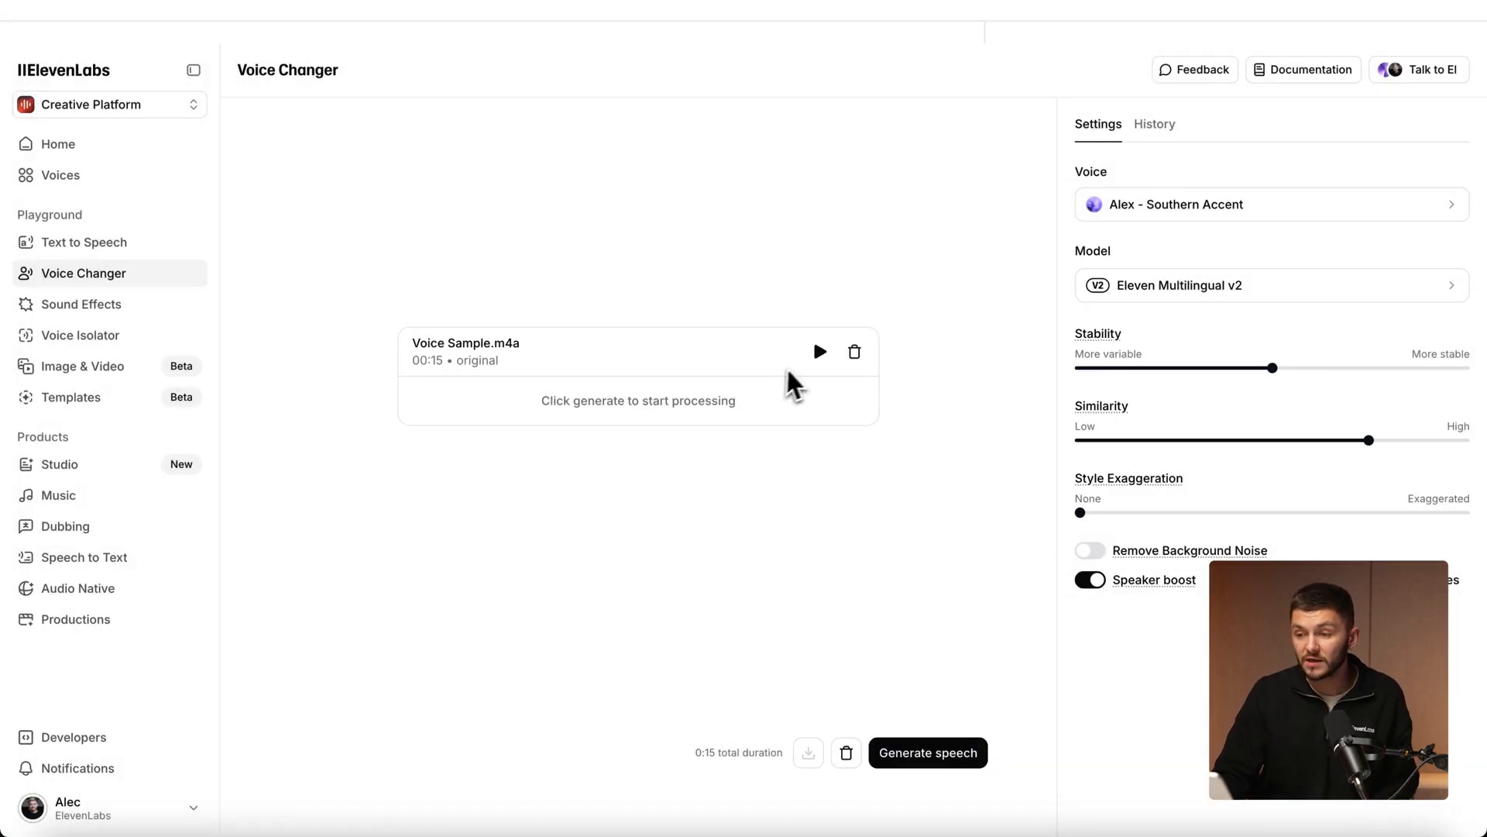
click(818, 352)
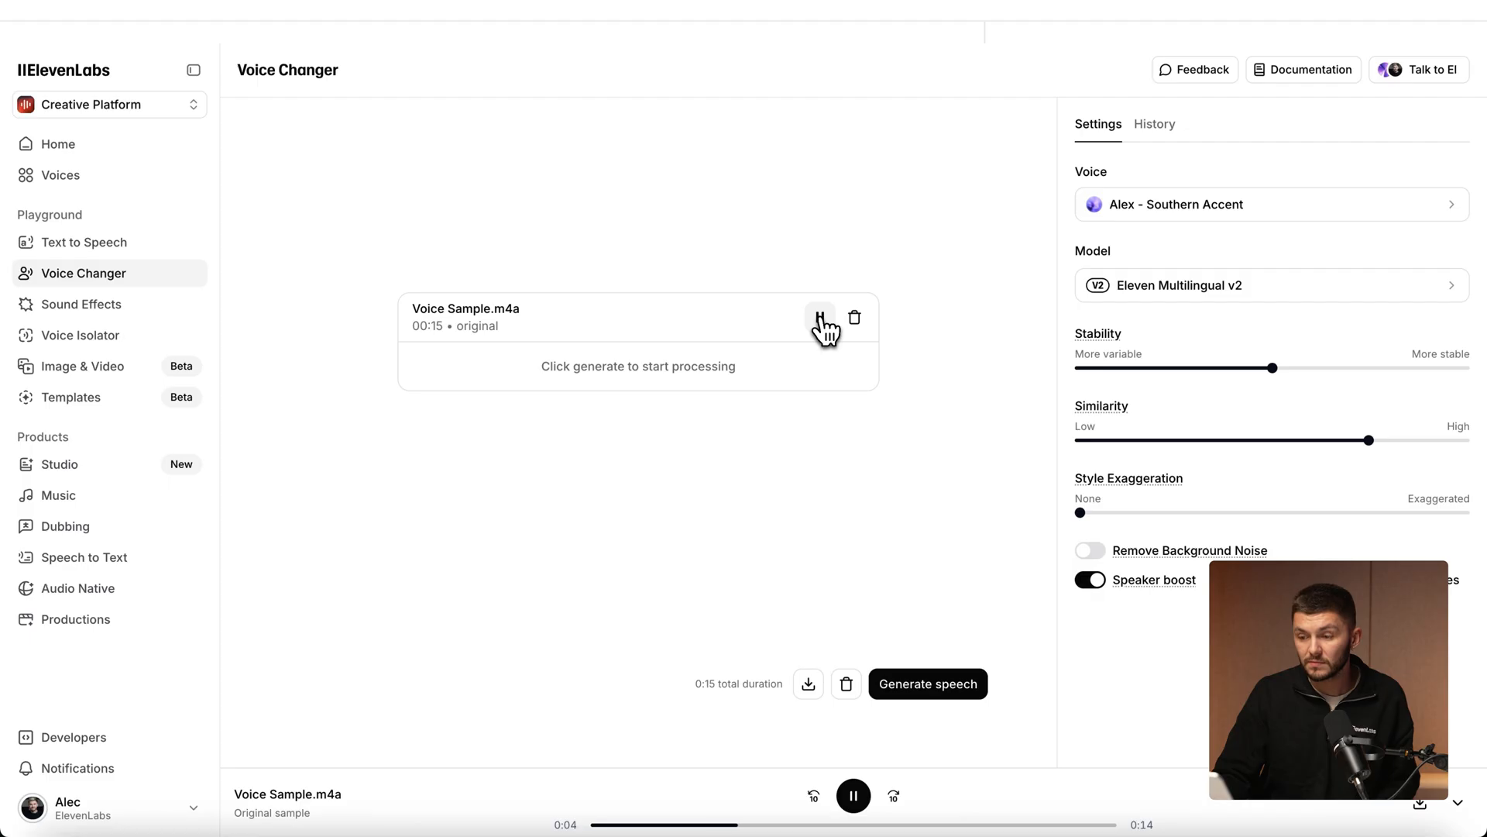
click(1269, 204)
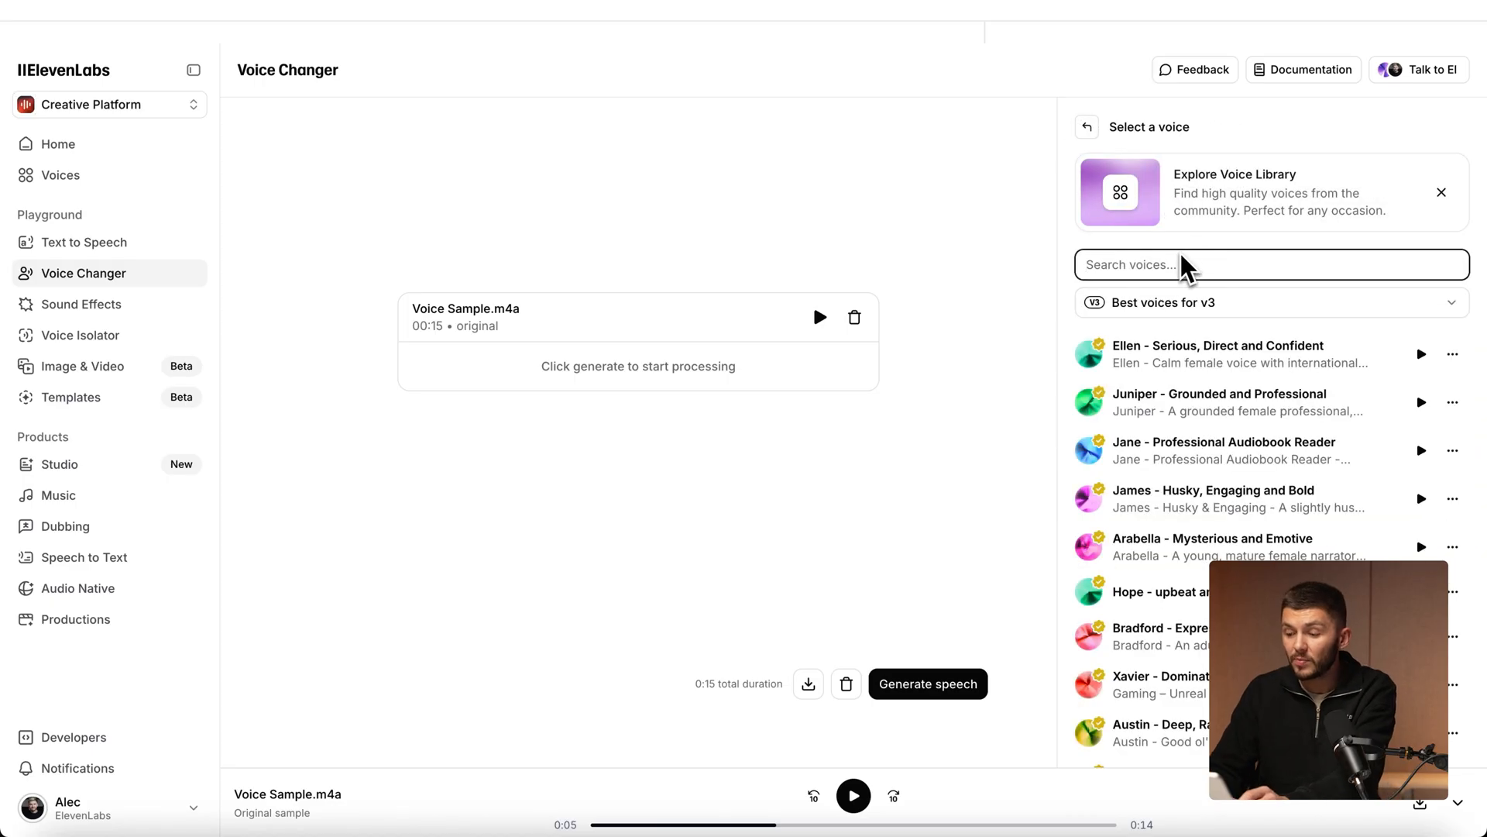
Search 'pink', choose Pink Yeti and generate the converted speech.
text(pink)
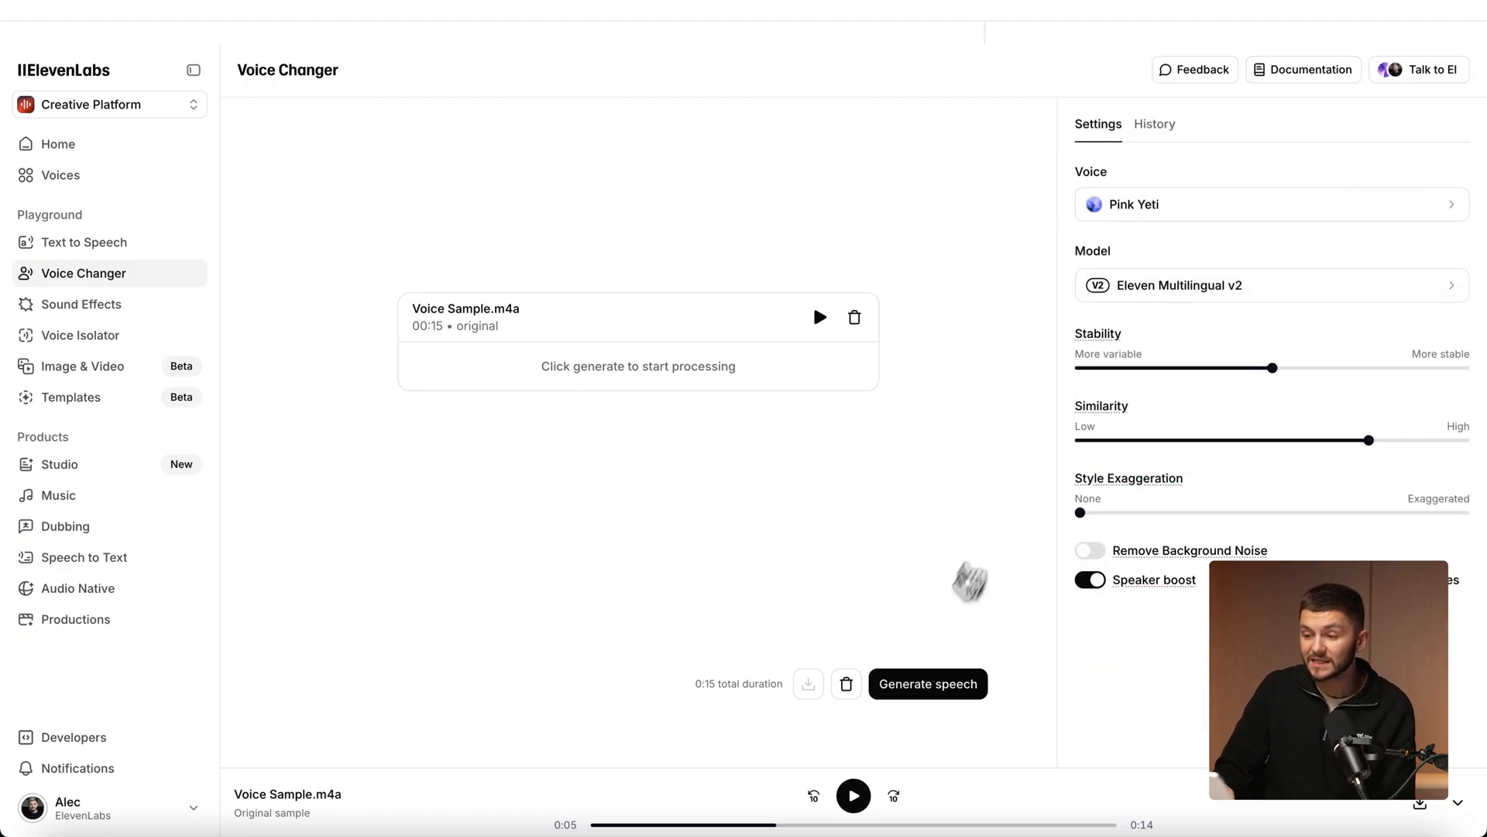
click(927, 684)
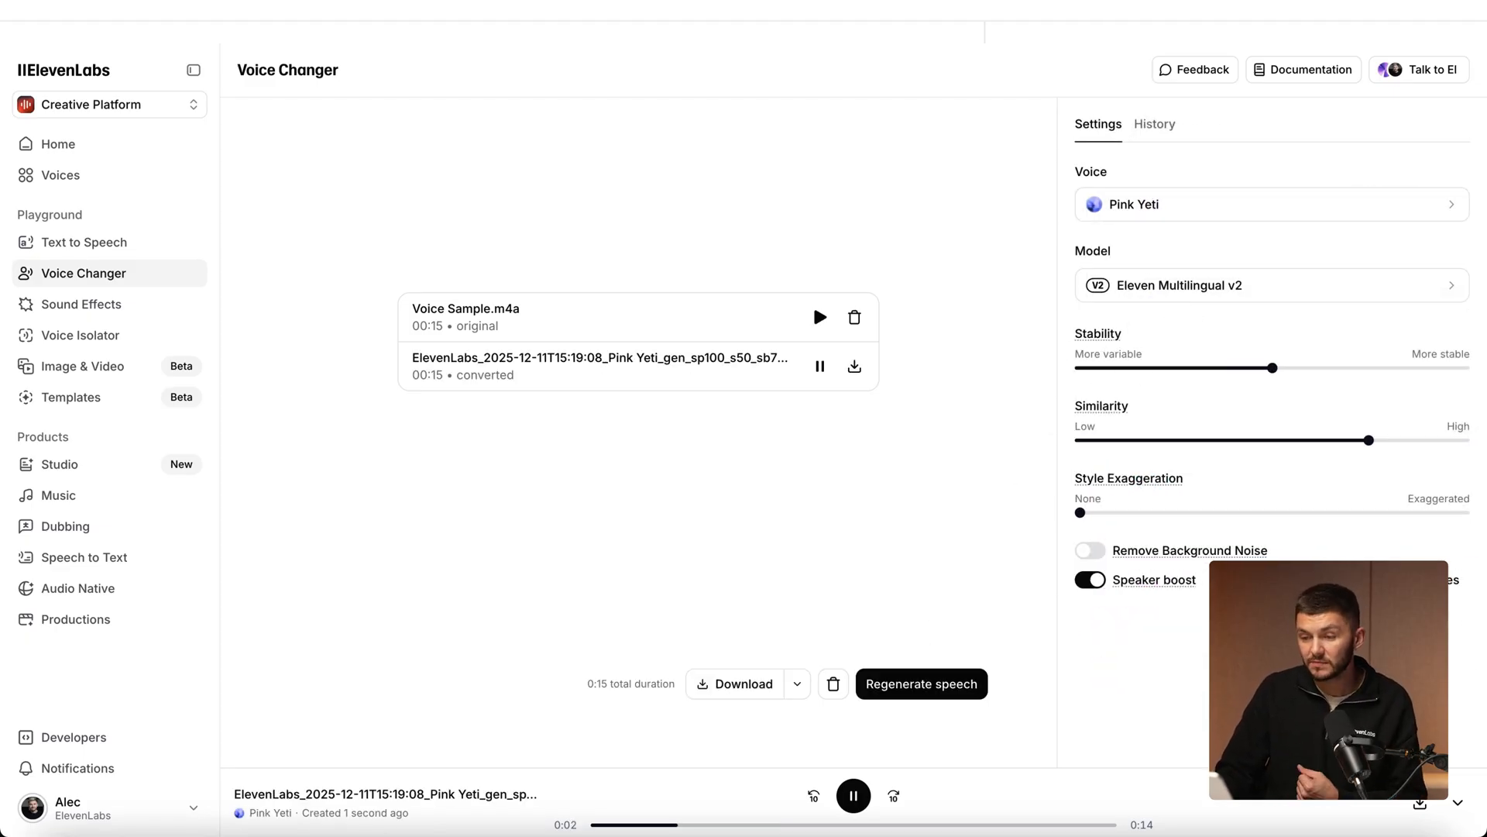